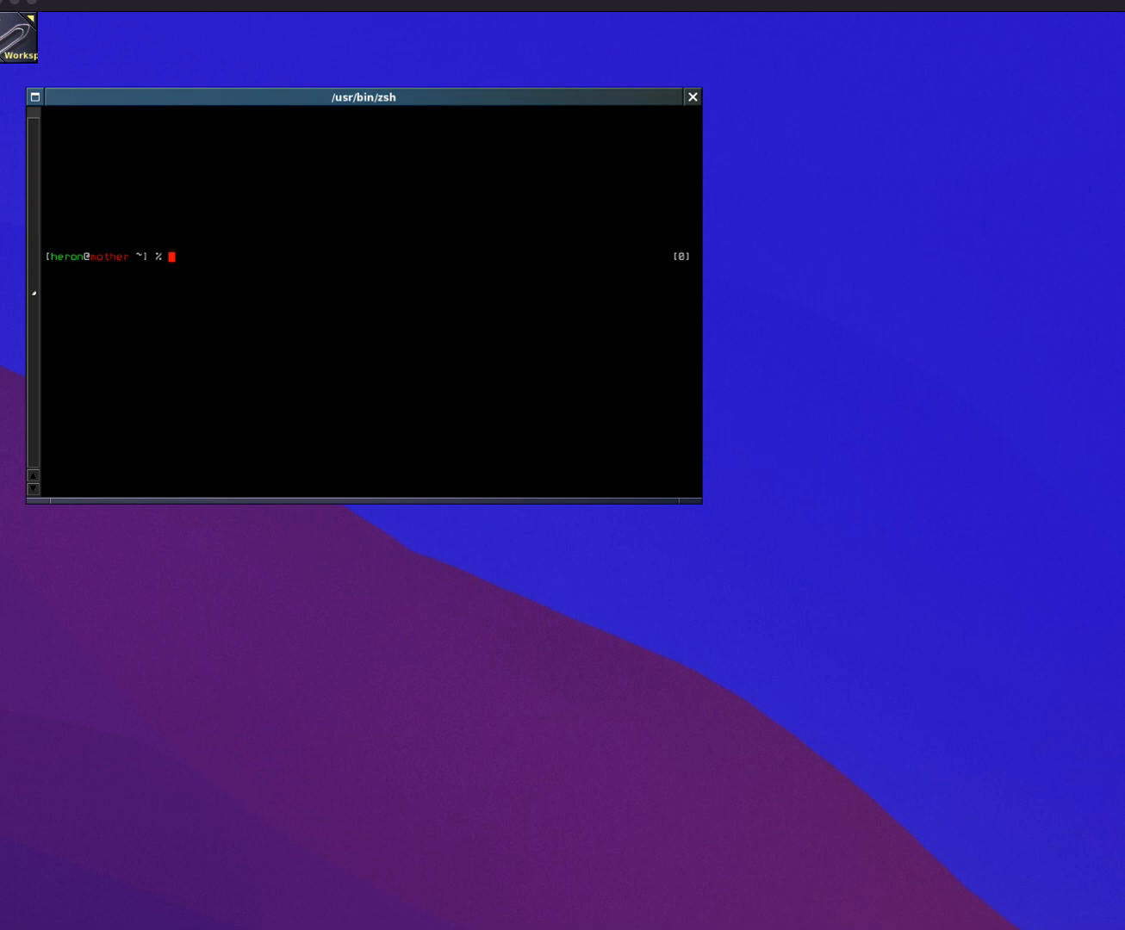
{"action": "mouse_move", "coordinate": [529, 358]}
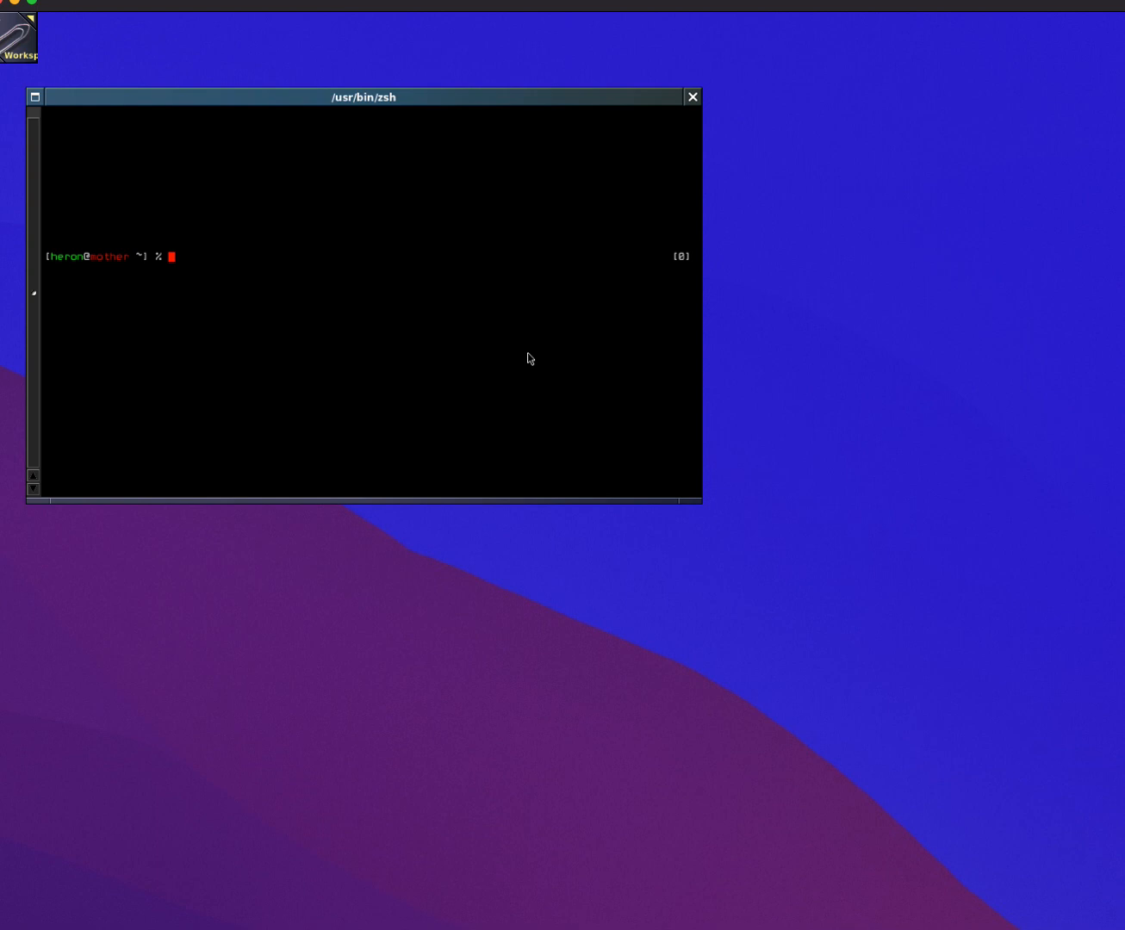
Step: List home oldest-first, cd into Development/gnustep, list it, and begin typing ./tools-
{"action": "type", "text": "ls -ltr"}
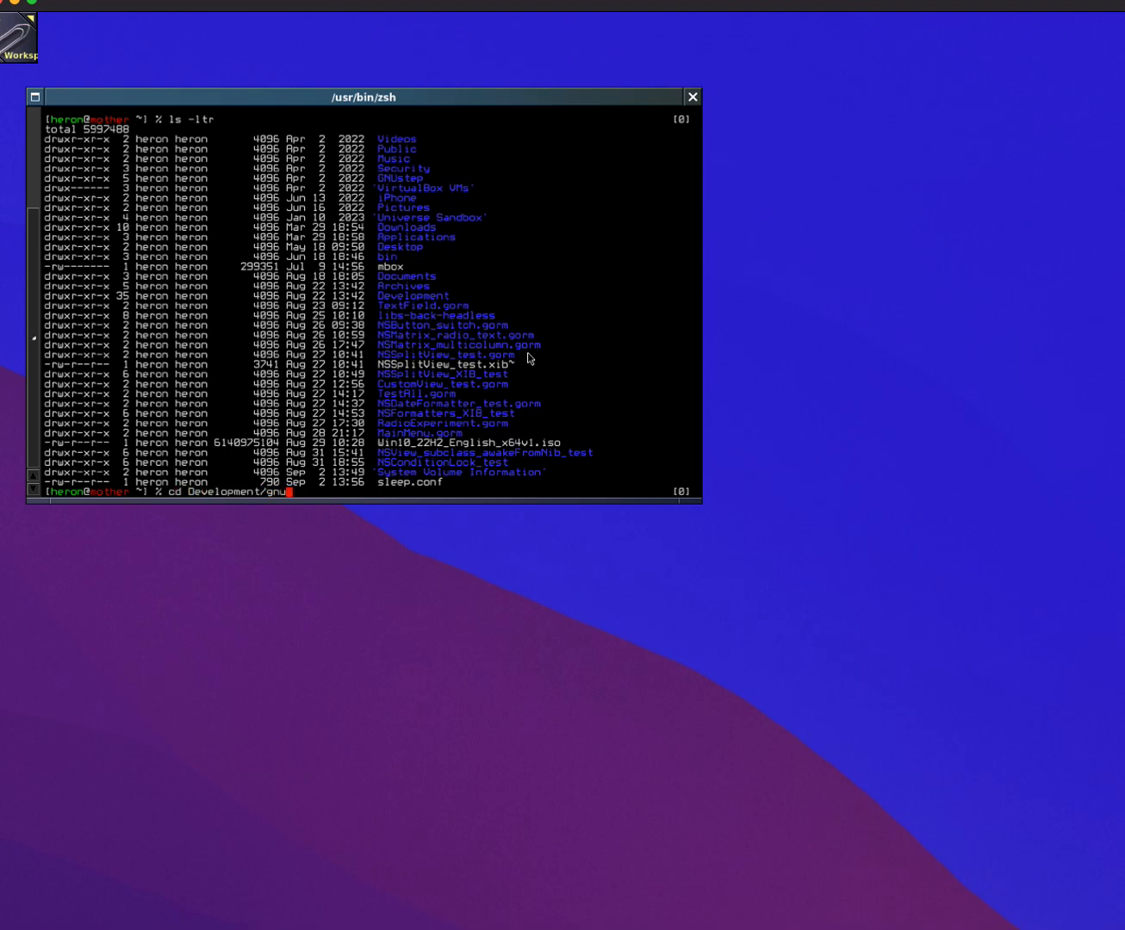
{"action": "type", "text": "step"}
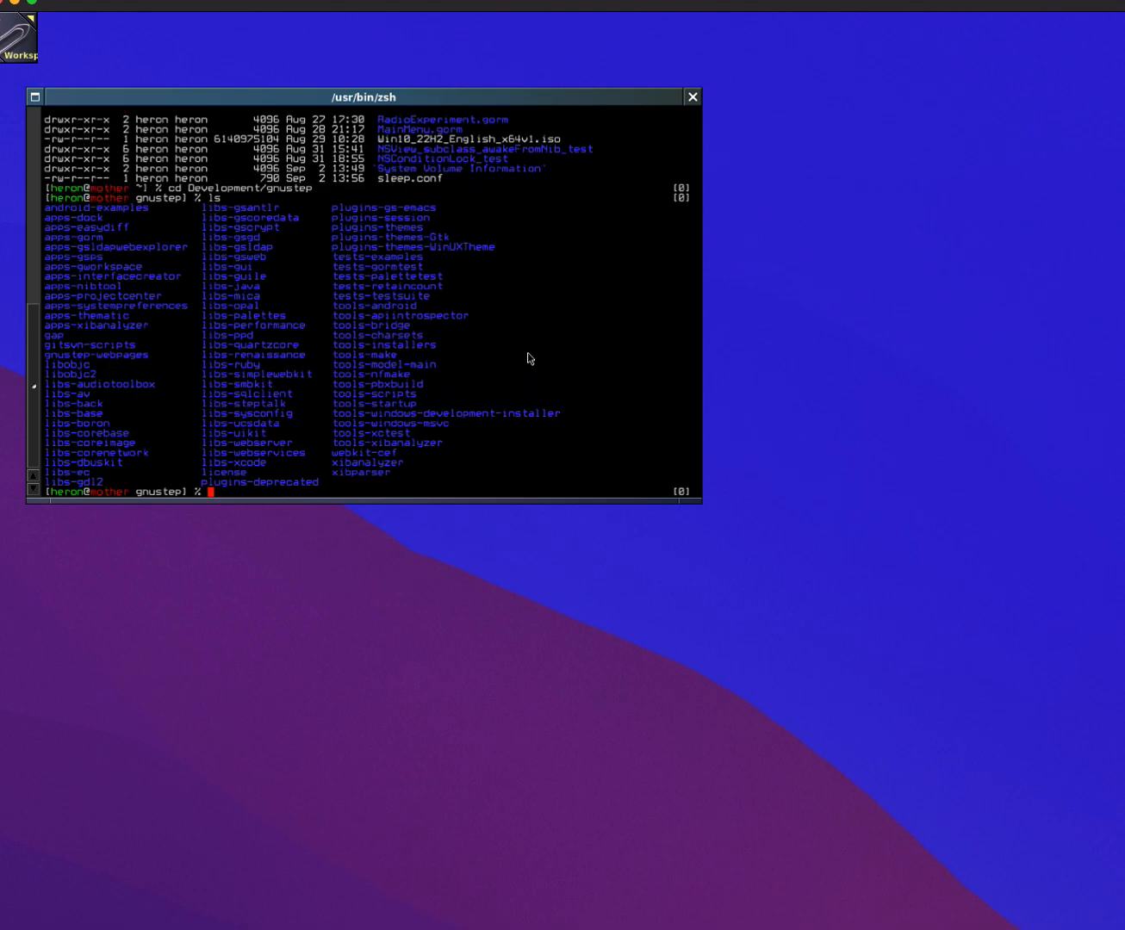
{"action": "type", "text": "cd"}
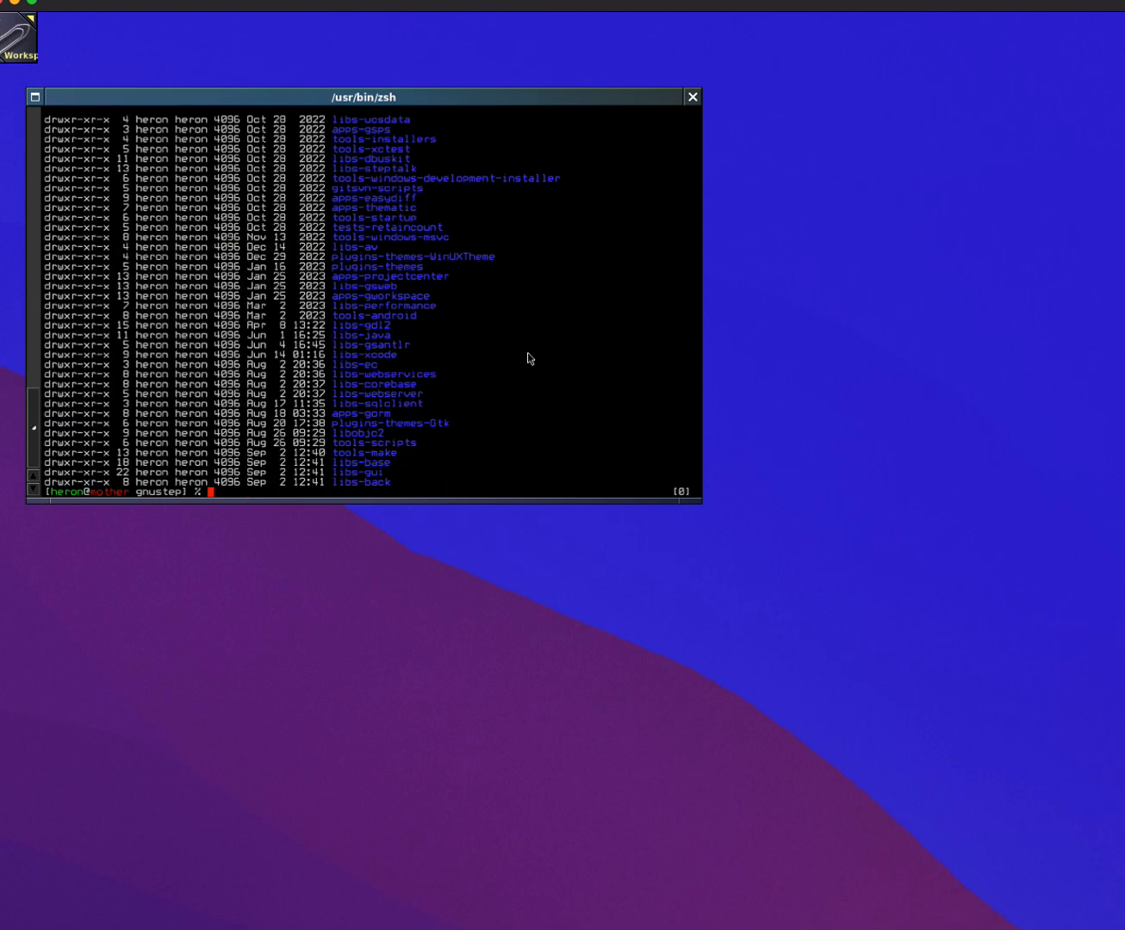
{"action": "type", "text": "./tools-"}
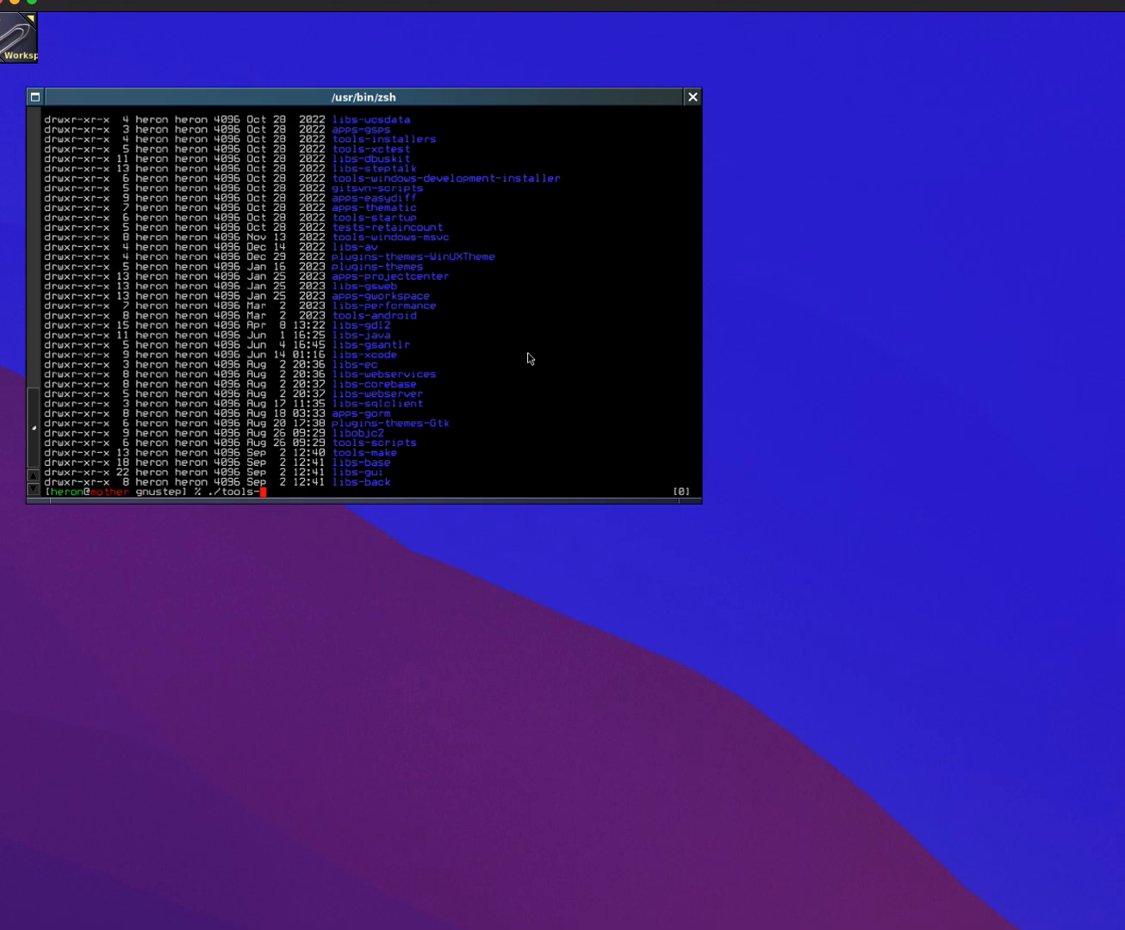
Step: Clear the partial entry, cd ../ to Development, and start a git clone command
{"action": "key", "text": "BackSpace"}
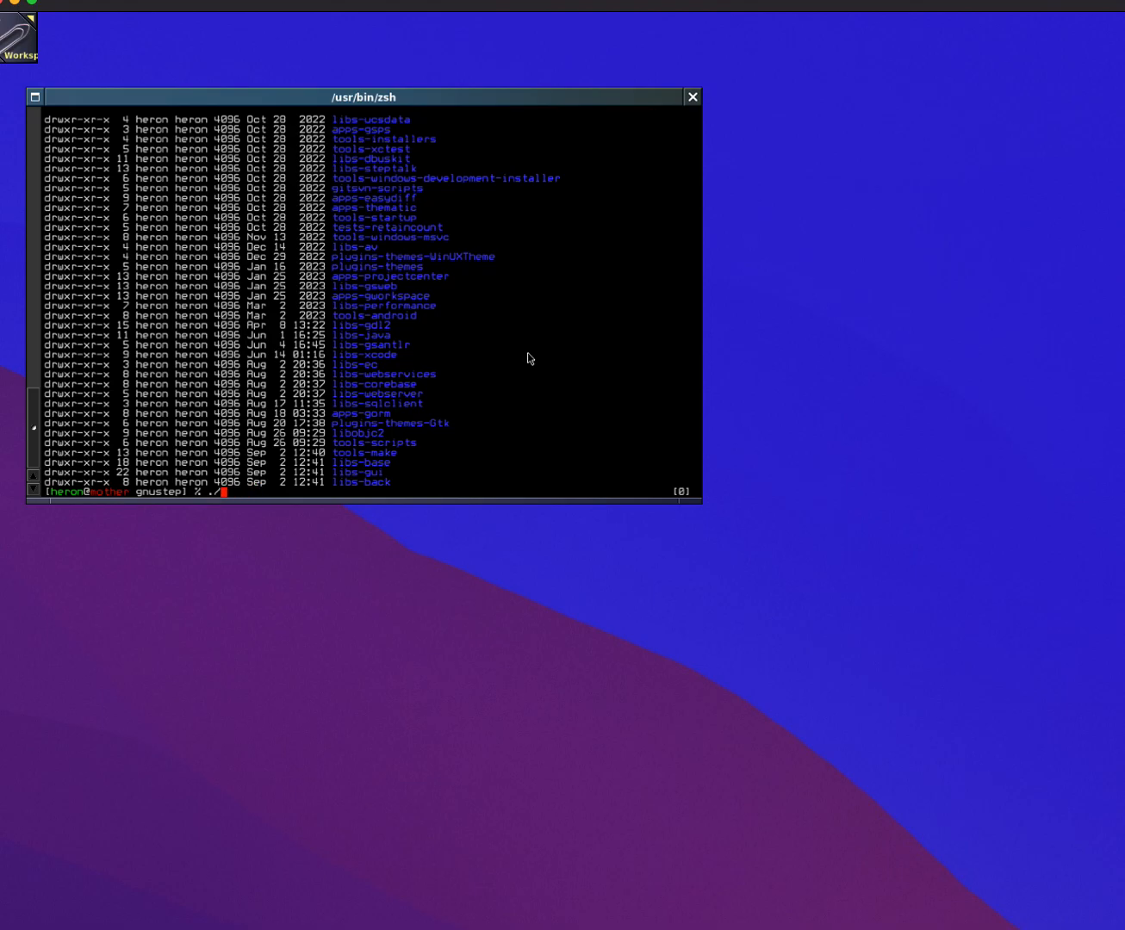
{"action": "type", "text": "cd ."}
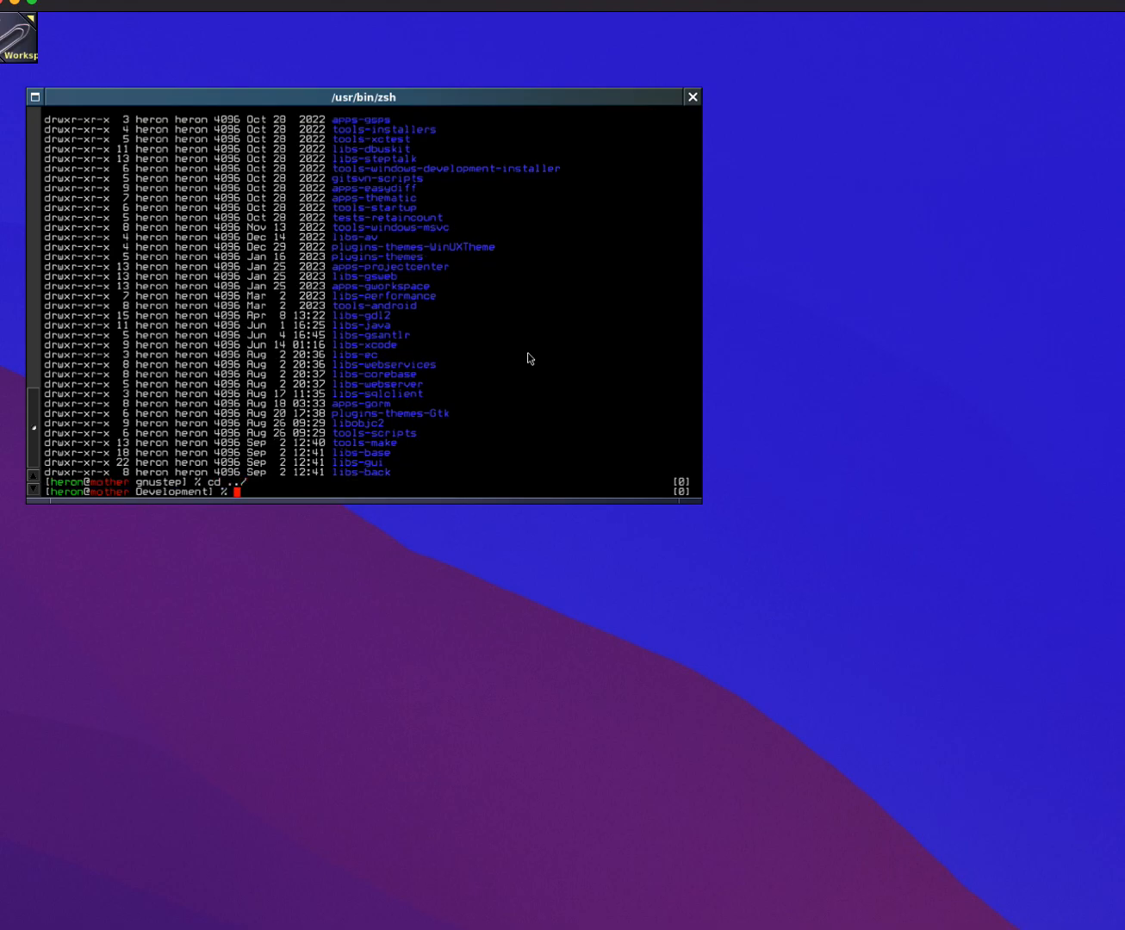
{"action": "type", "text": "git"}
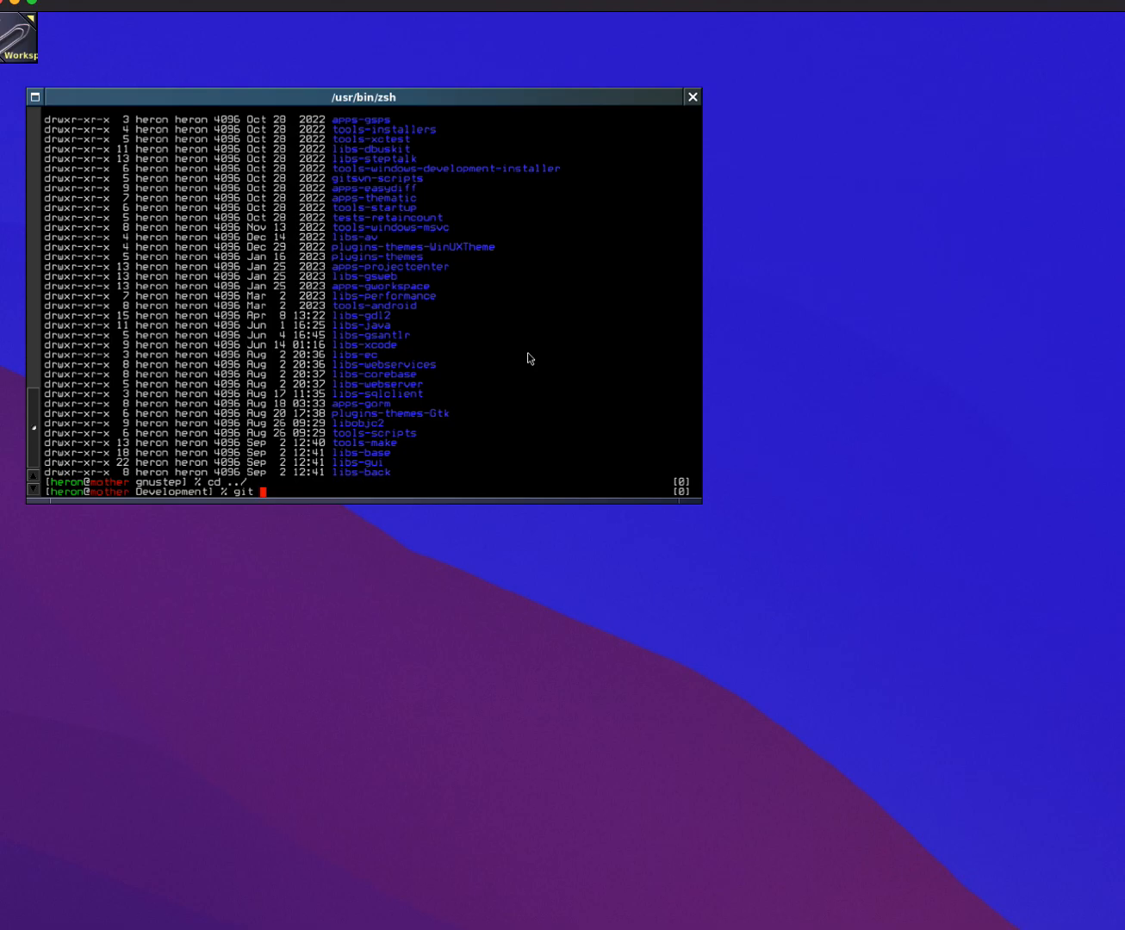
{"action": "type", "text": "clone"}
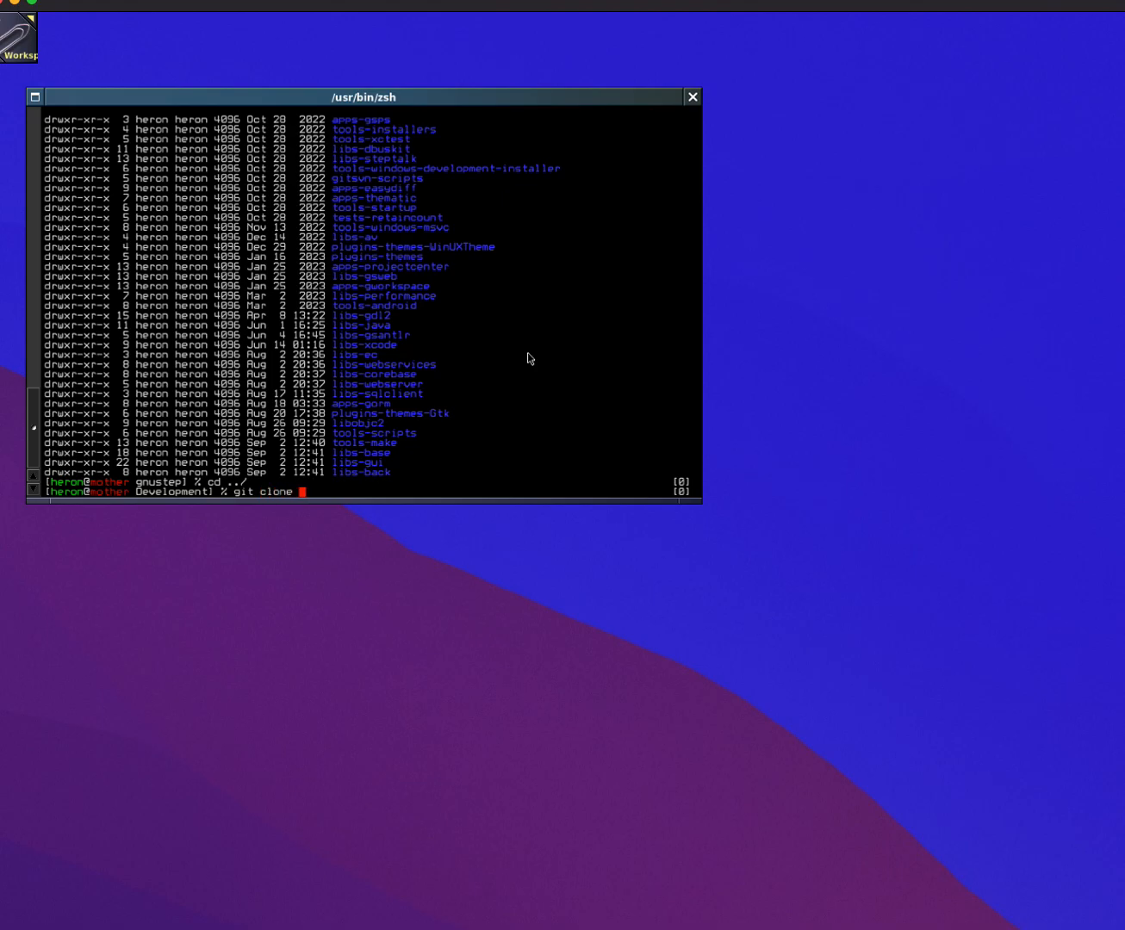
{"action": "type", "text": "git@git"}
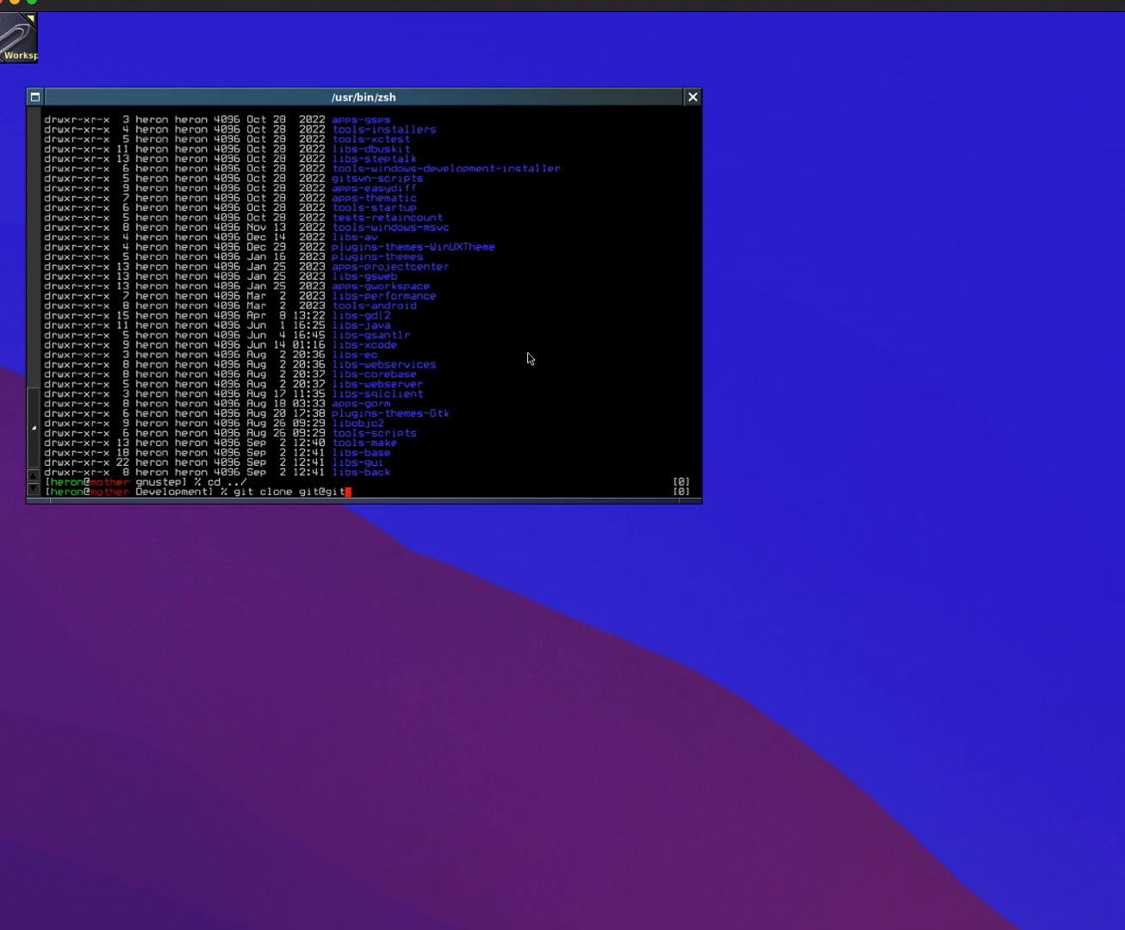
{"action": "type", "text": "u"}
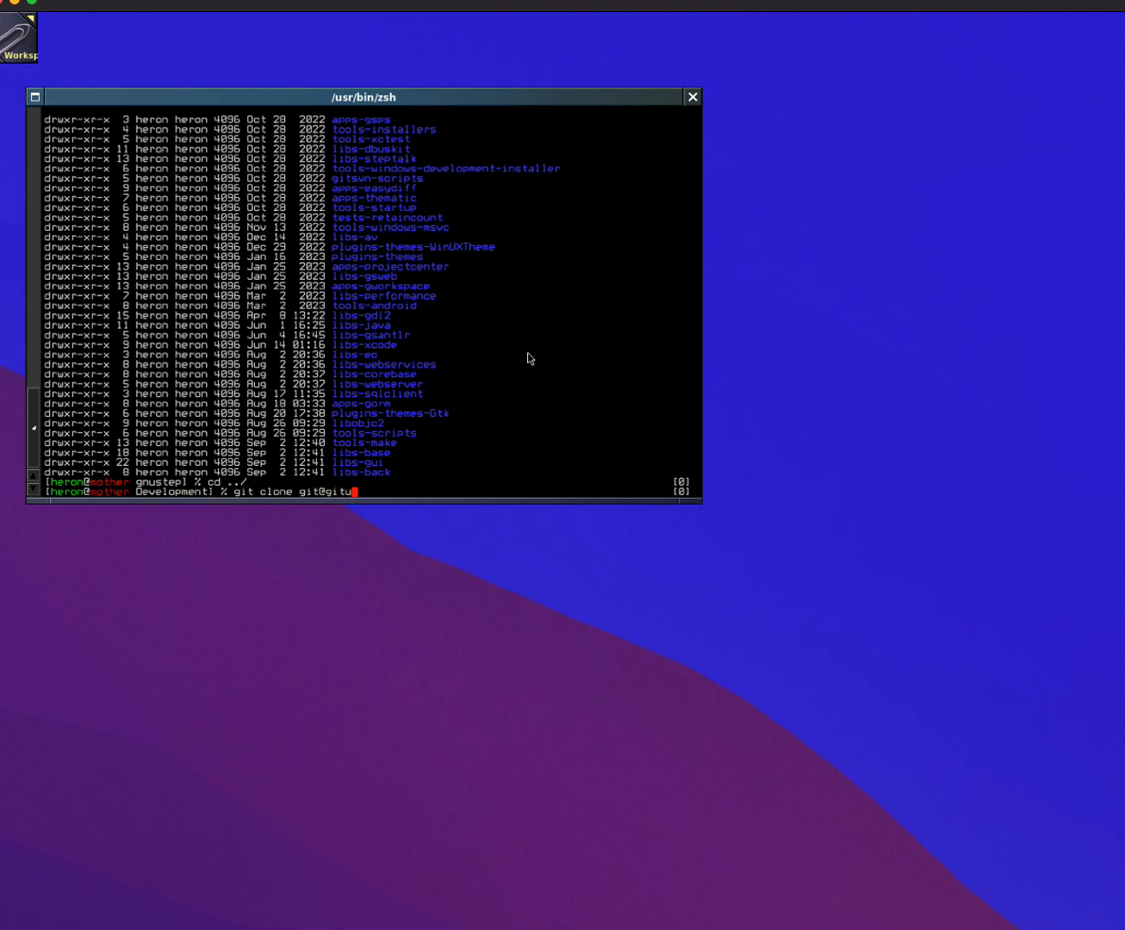
{"action": "type", "text": "hub.com"}
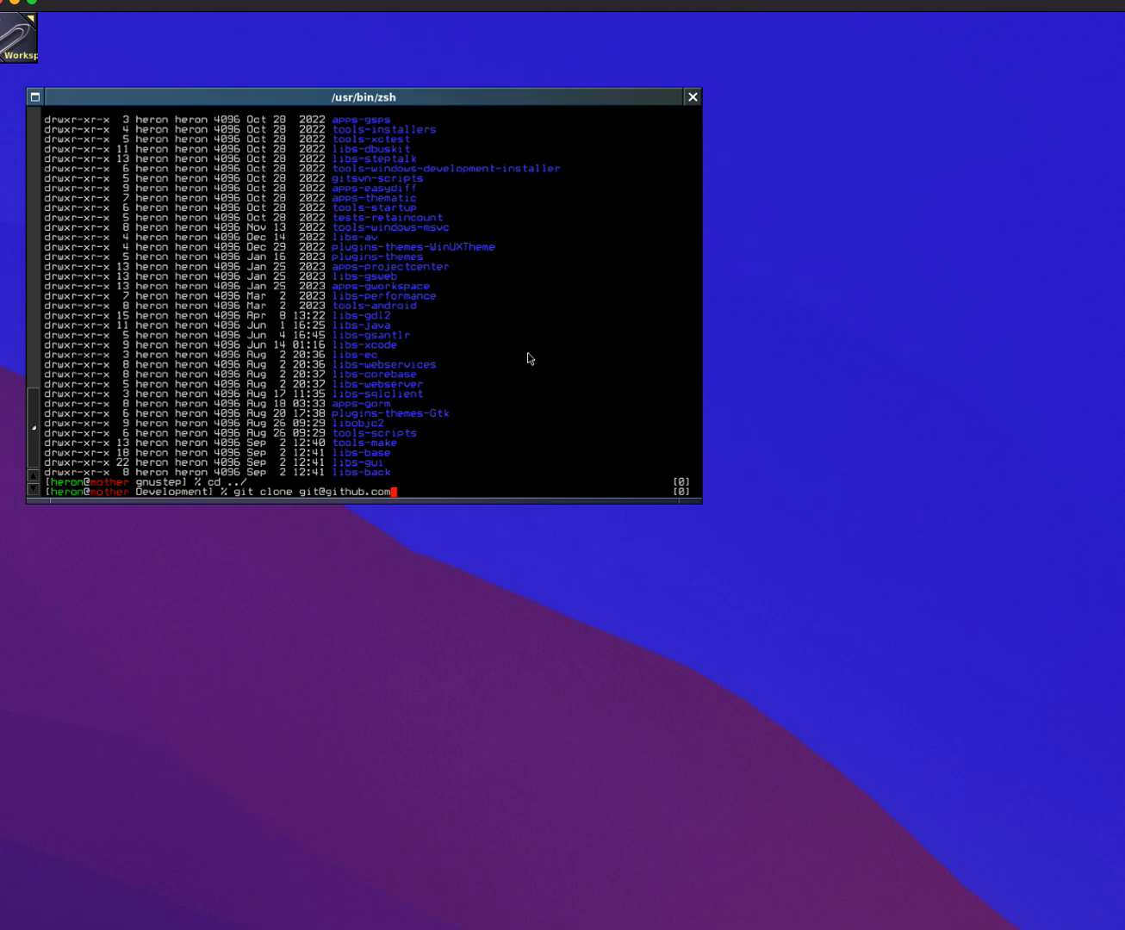
{"action": "type", "text": "gn"}
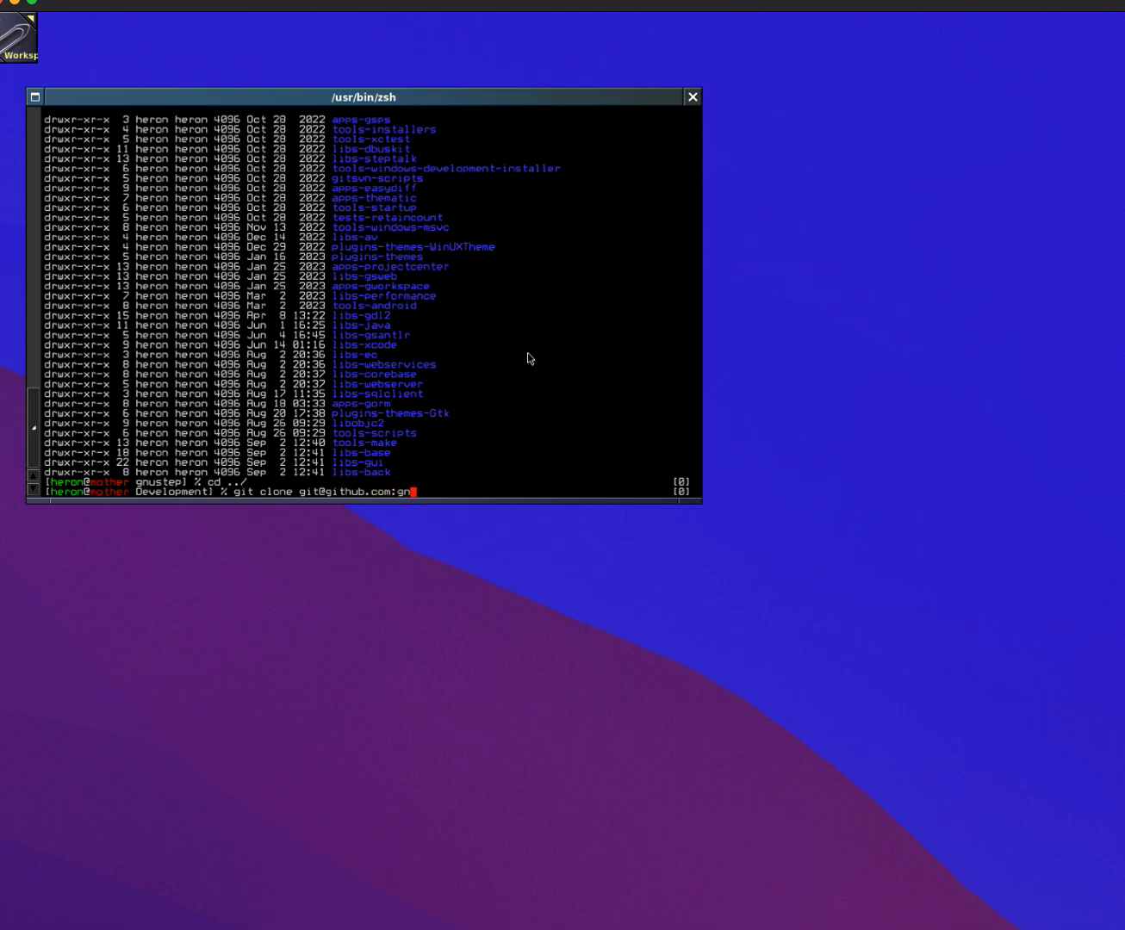
{"action": "type", "text": "ustep/to"}
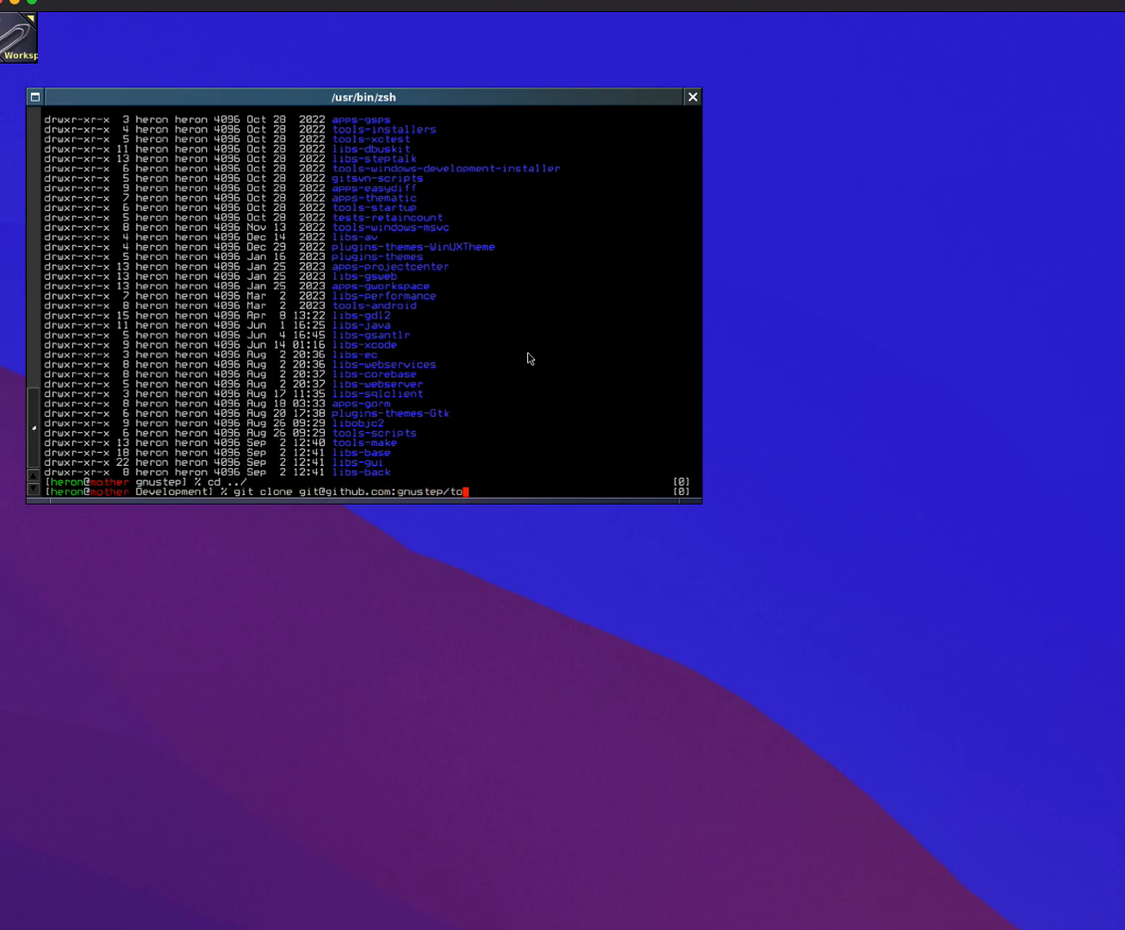
{"action": "type", "text": "ol-scrip"}
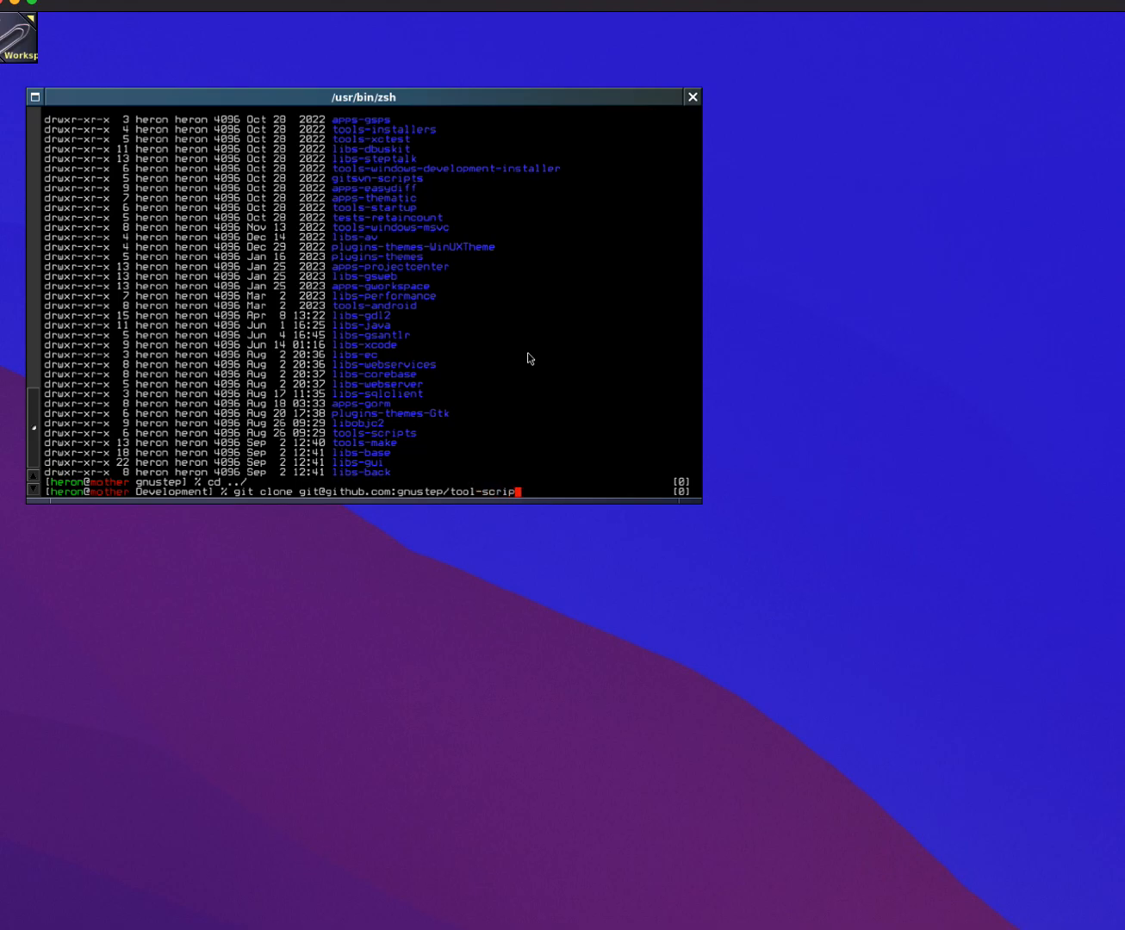
{"action": "type", "text": "ts.git"}
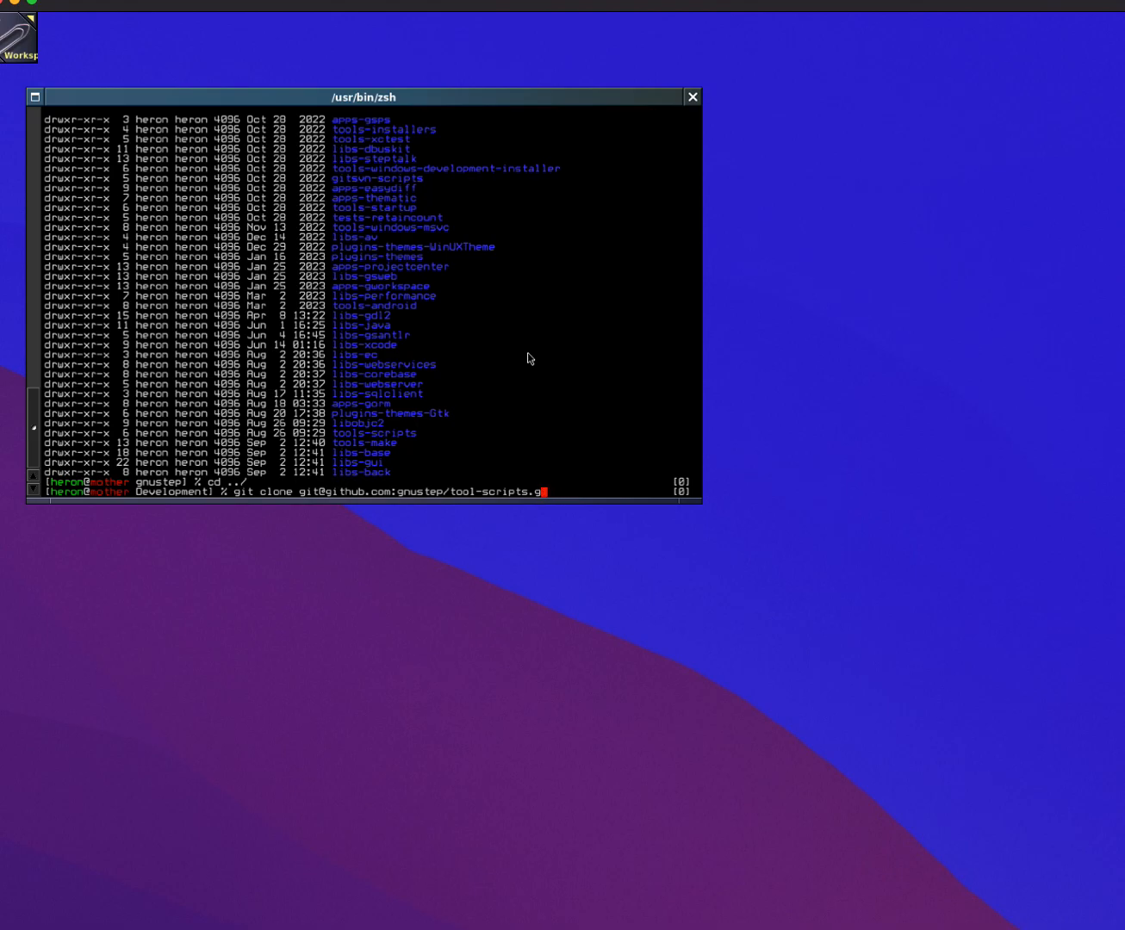
Step: Return to the gnustep folder and type ./tools-scripts/update-gnustep at the prompt
{"action": "key", "text": "BackSpace"}
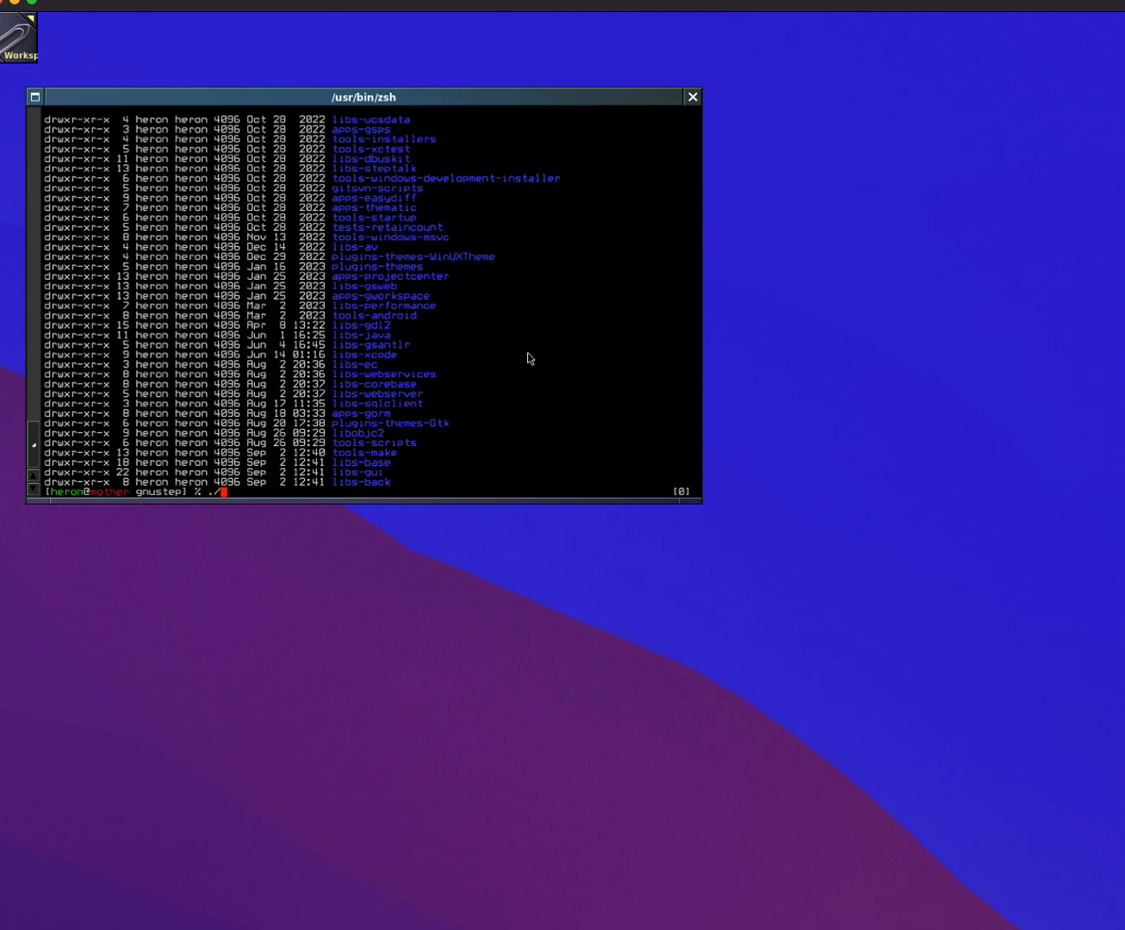
{"action": "type", "text": "t"}
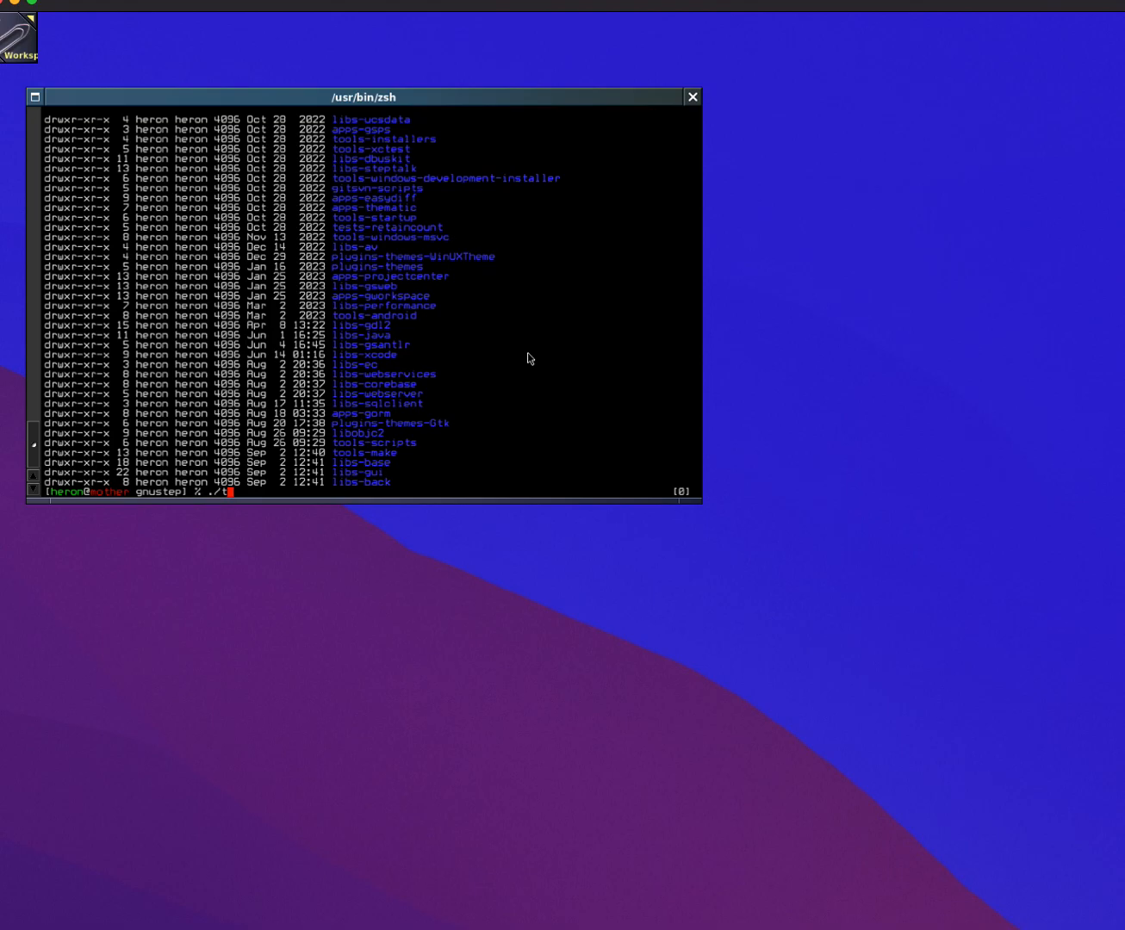
{"action": "key", "text": "BackSpace"}
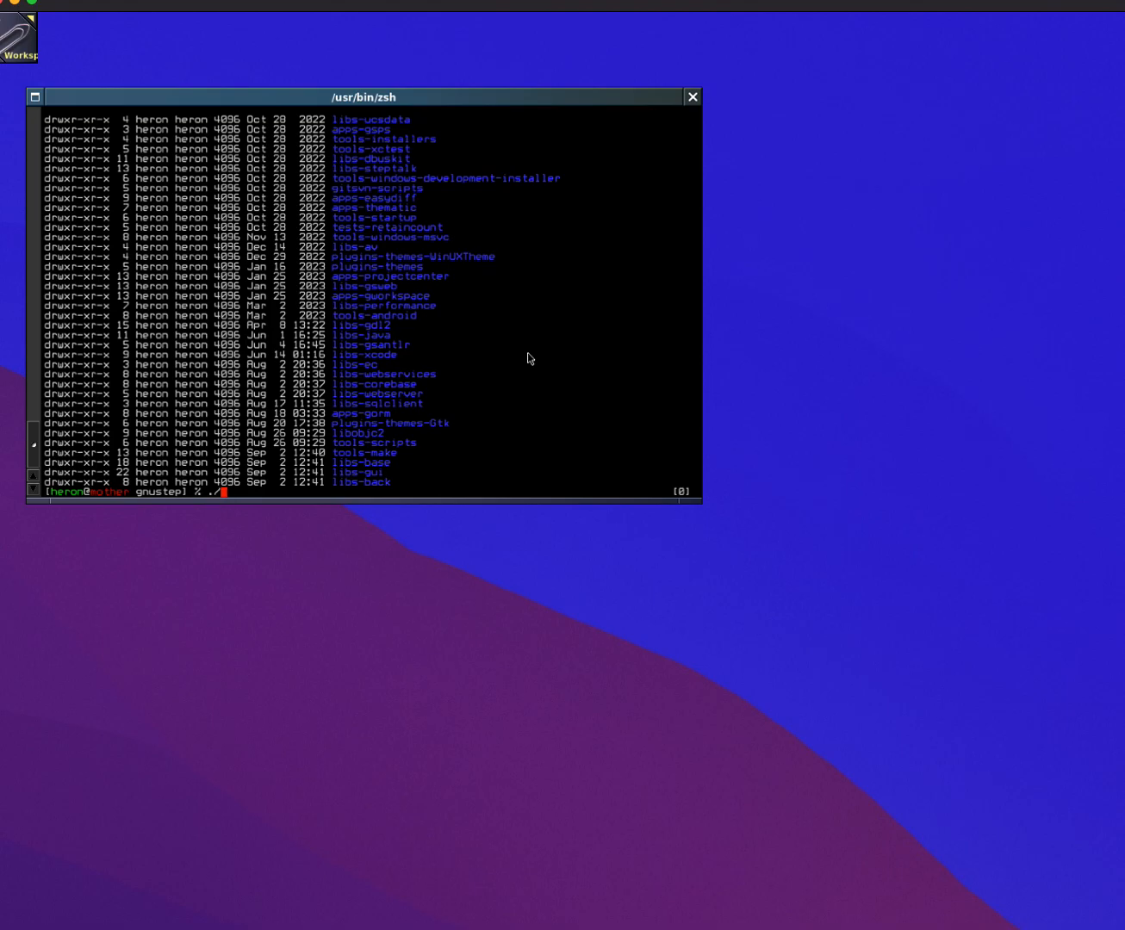
{"action": "type", "text": "tools-"}
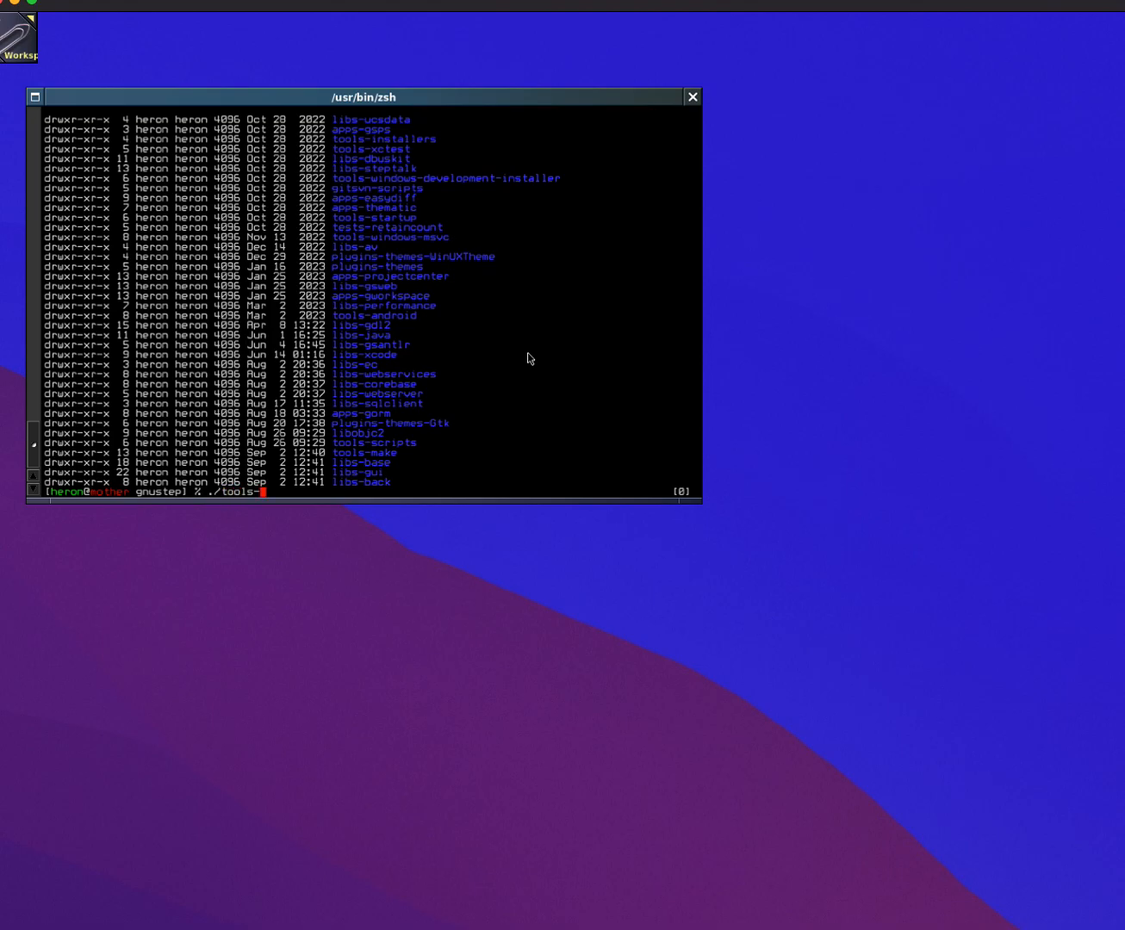
{"action": "type", "text": "scripts/u"}
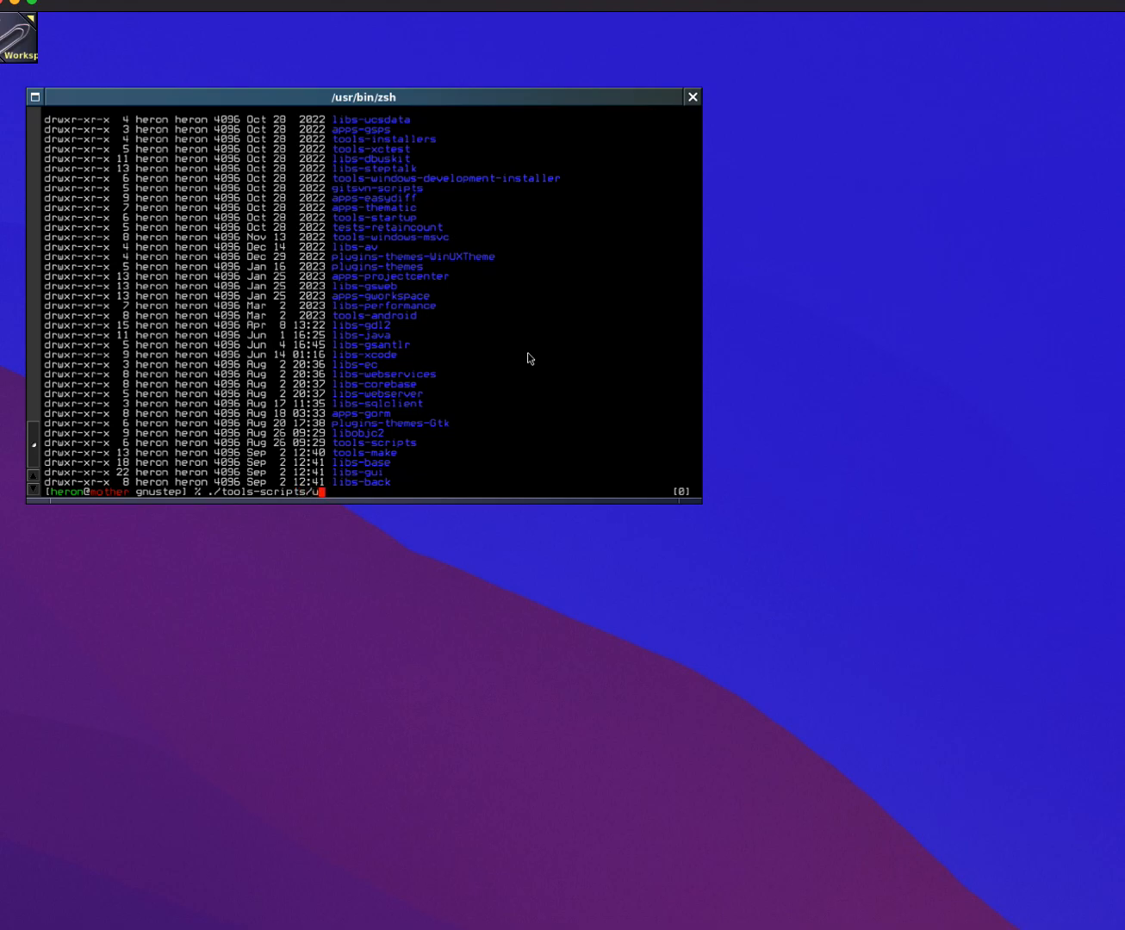
{"action": "type", "text": "pdate-gnustep"}
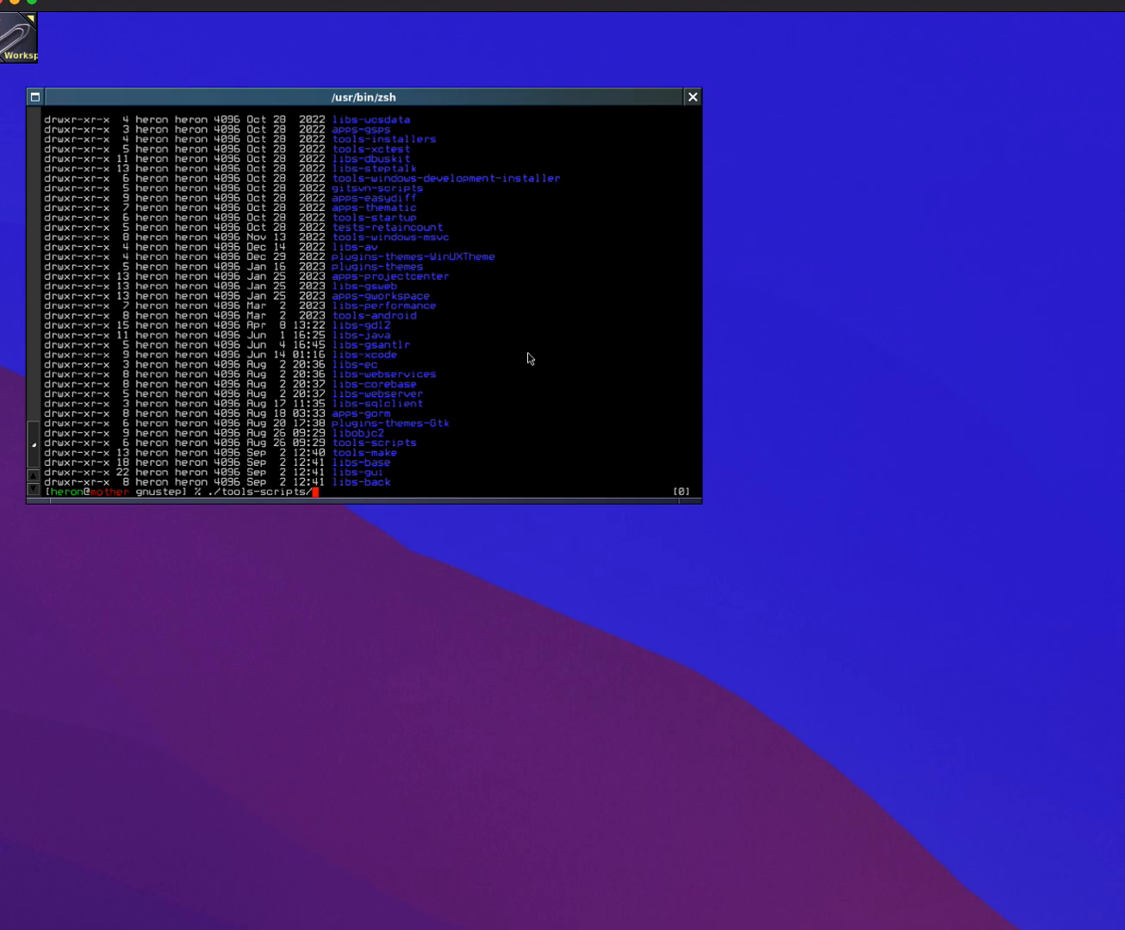
Step: Run ./tools-scripts/install-dependencies-linux, which detects Debian and asks for the sudo password
{"action": "type", "text": "install-dependencies--"}
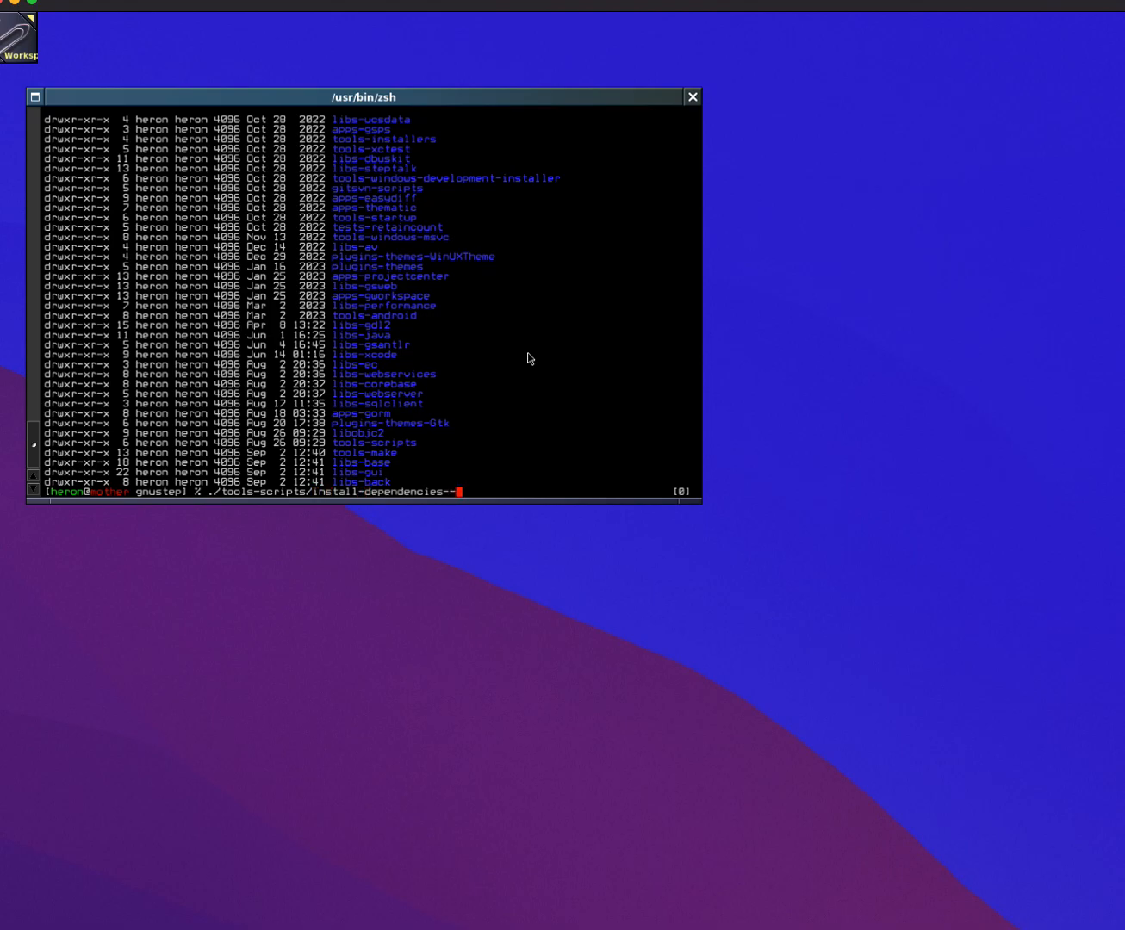
{"action": "key", "text": "Tab"}
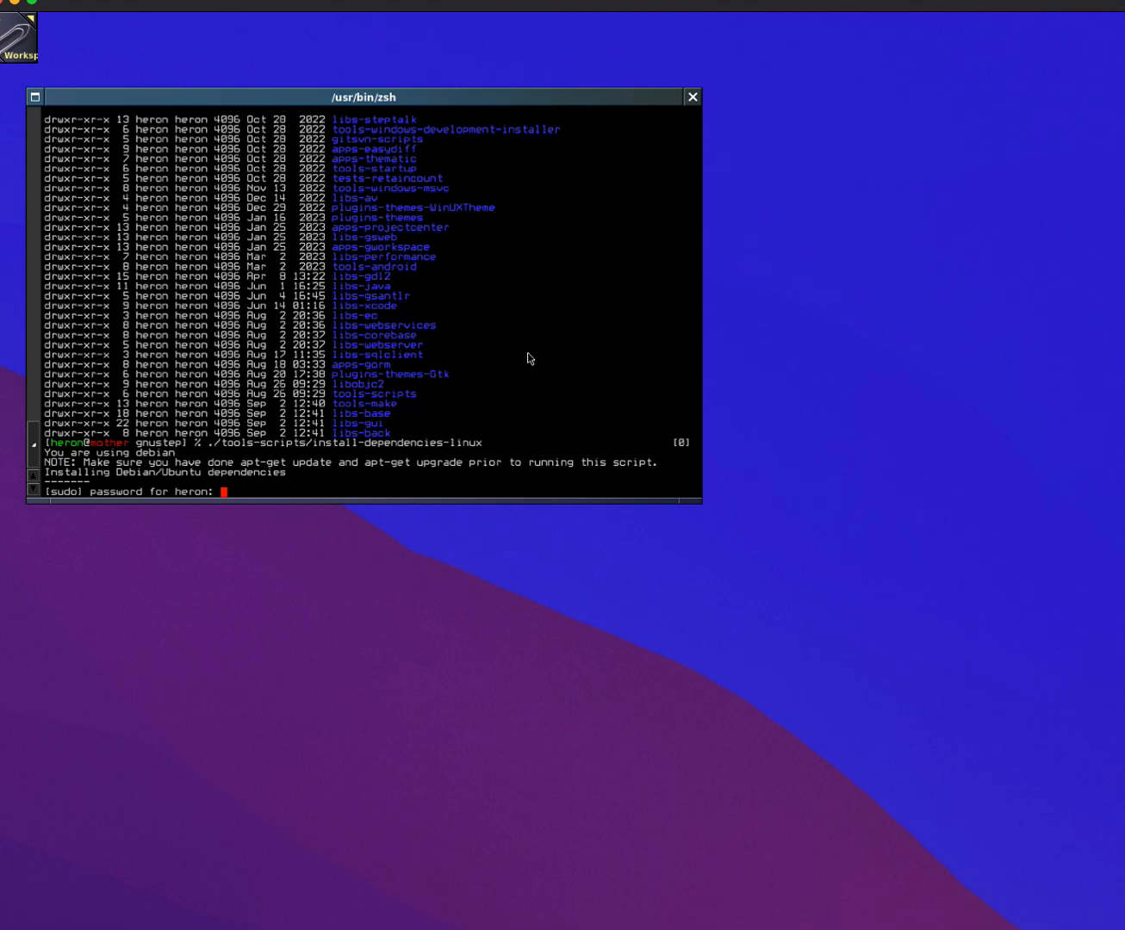
Step: Enter the sudo password so apt installs the Debian dependencies through to Done
{"action": "type", "text": "password"}
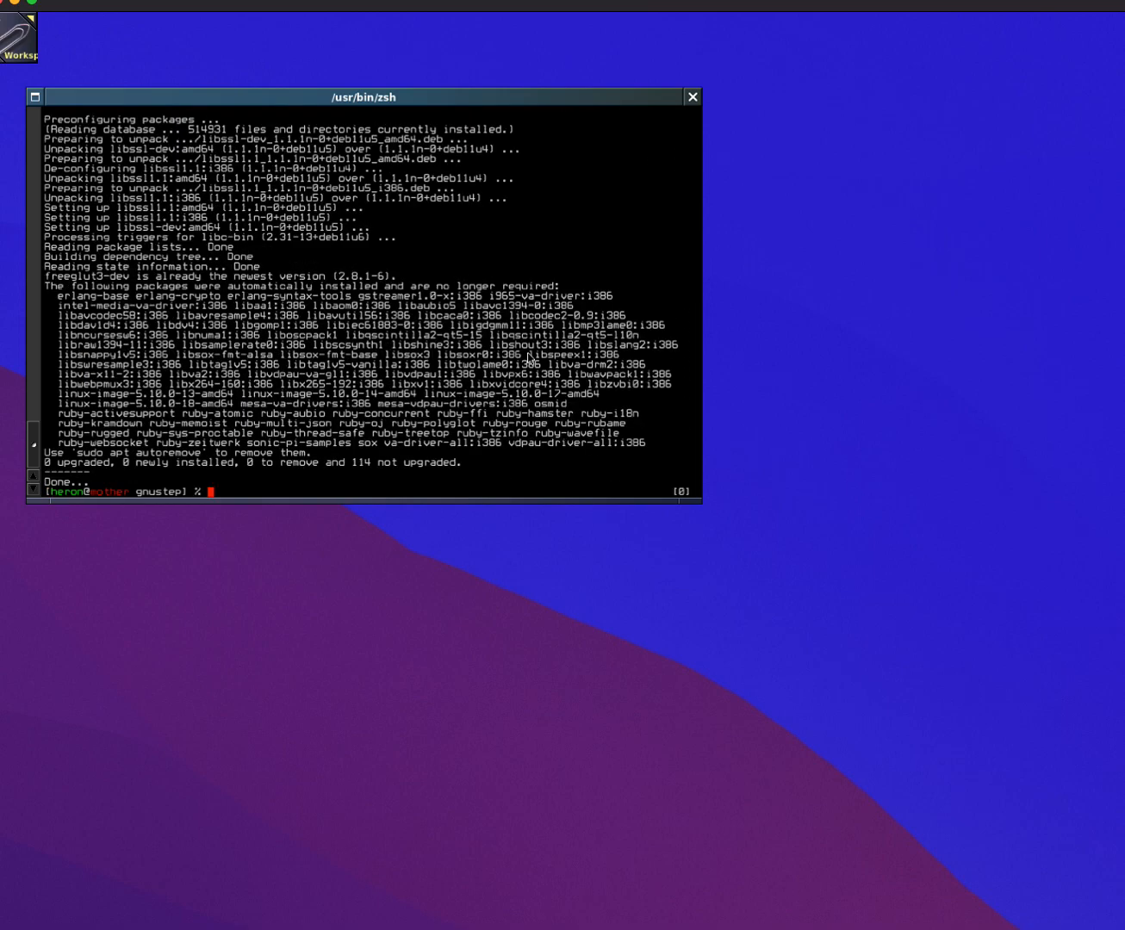
Step: Type ./tools-scripts/update-gnustep, discarding a partial build script name along the way
{"action": "type", "text": "./"}
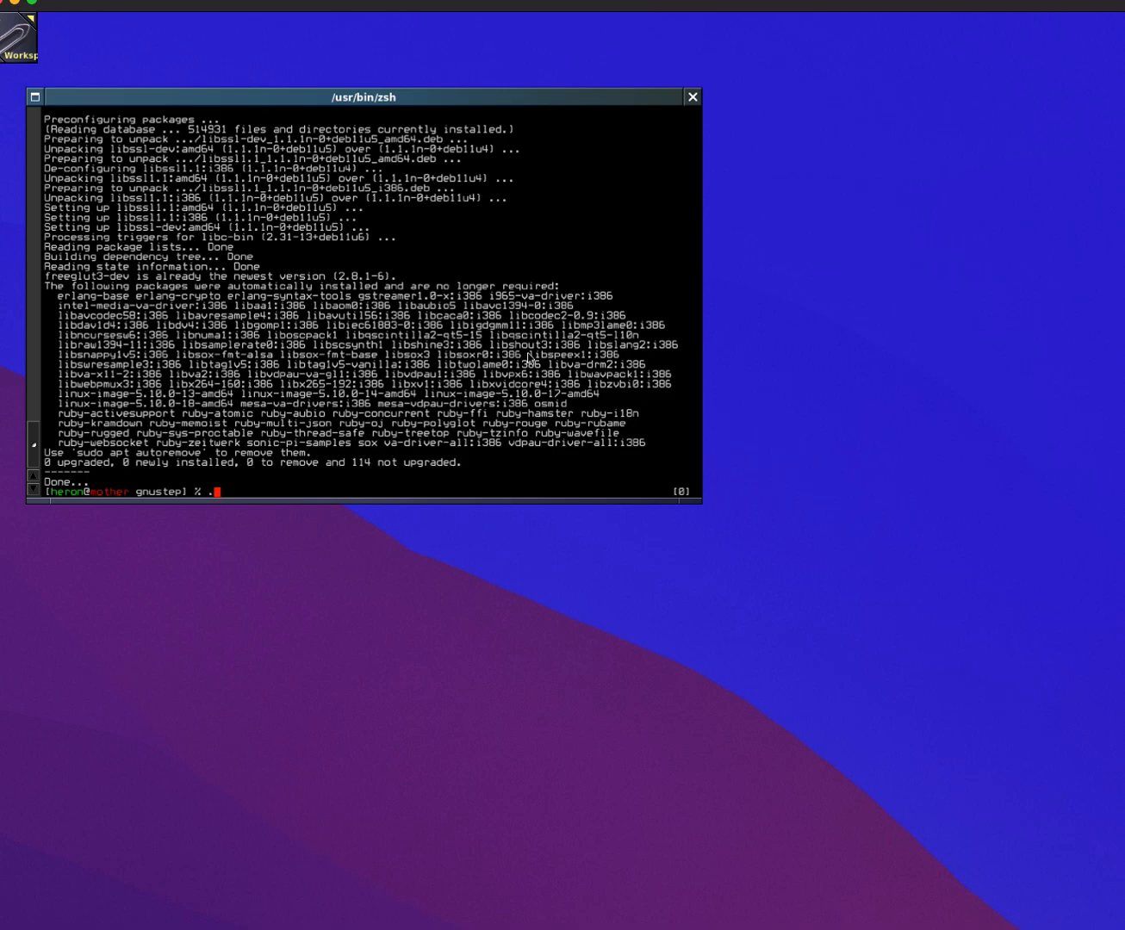
{"action": "type", "text": "./tools-scripts/"}
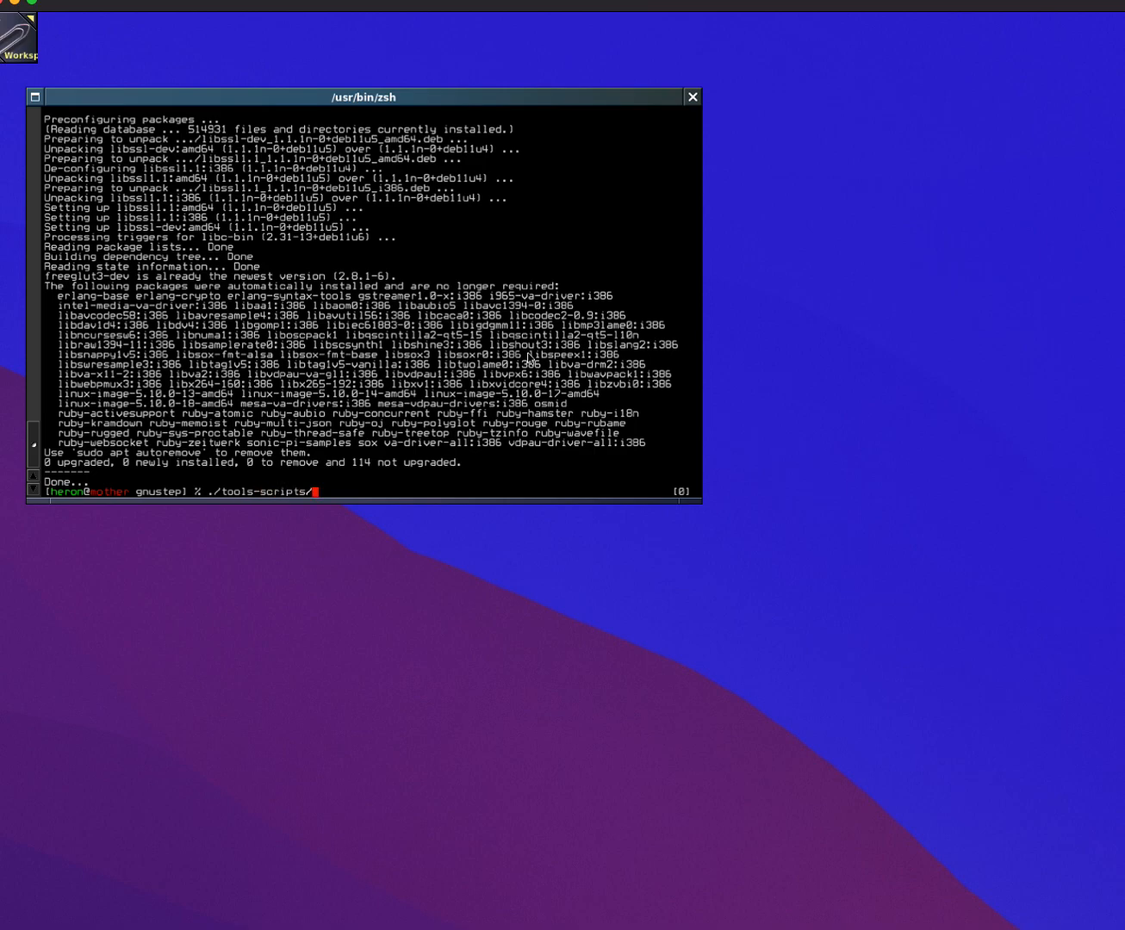
{"action": "type", "text": "build-"}
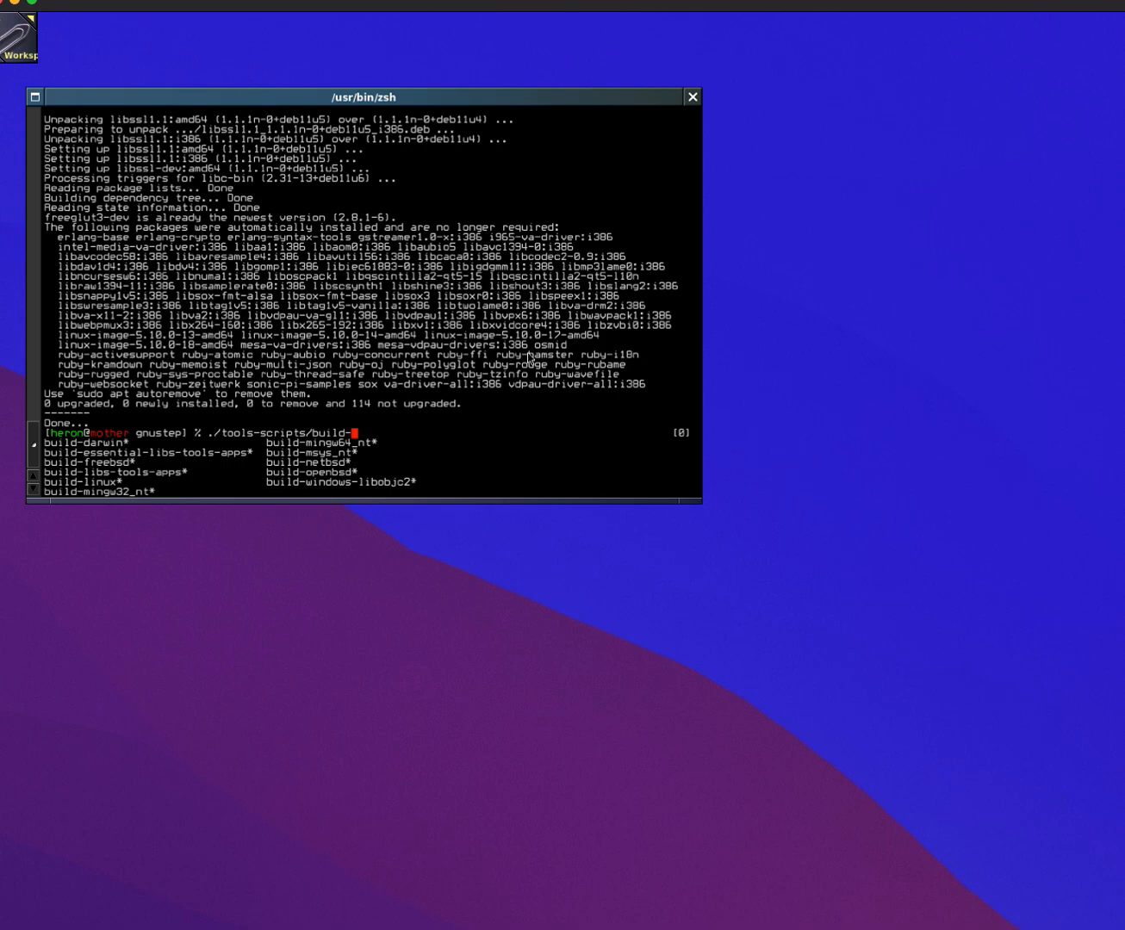
{"action": "key", "text": "BackSpace"}
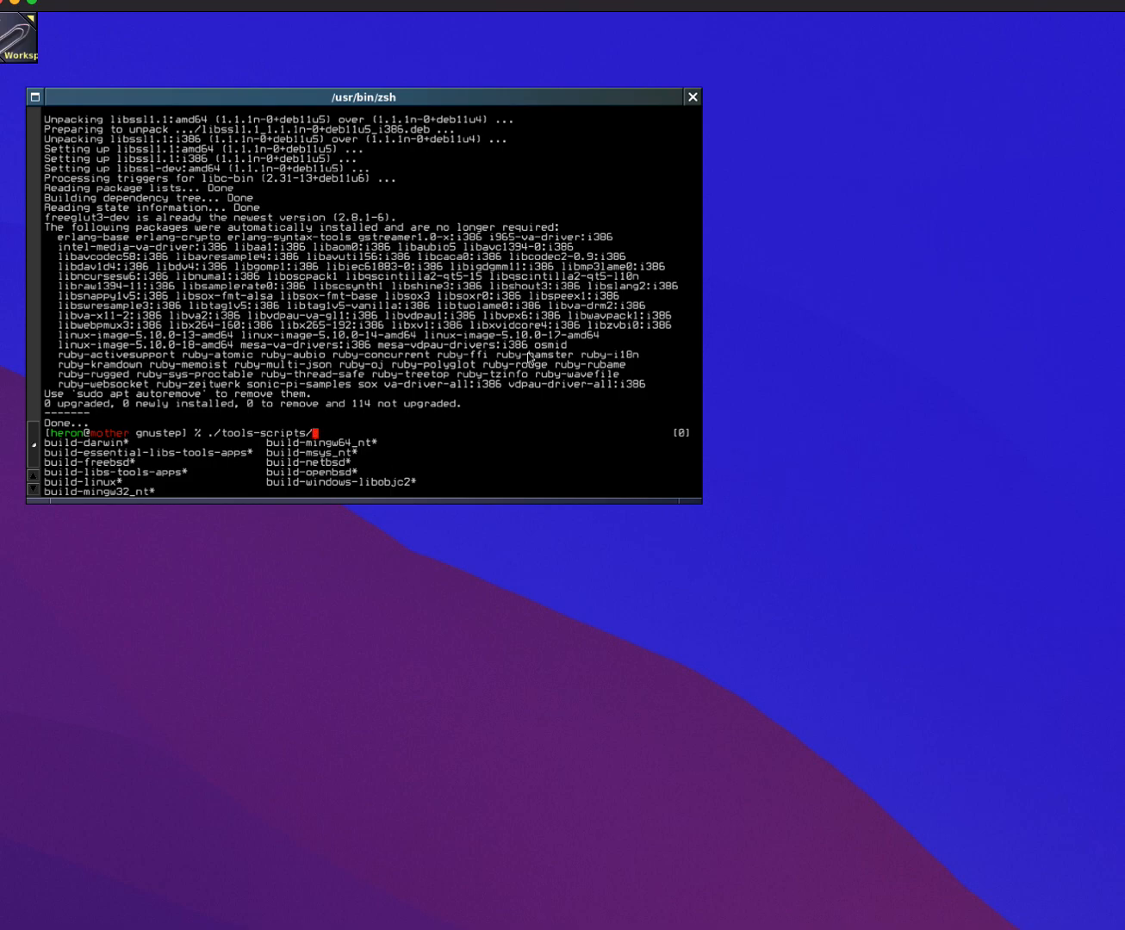
{"action": "type", "text": "update-gnustep"}
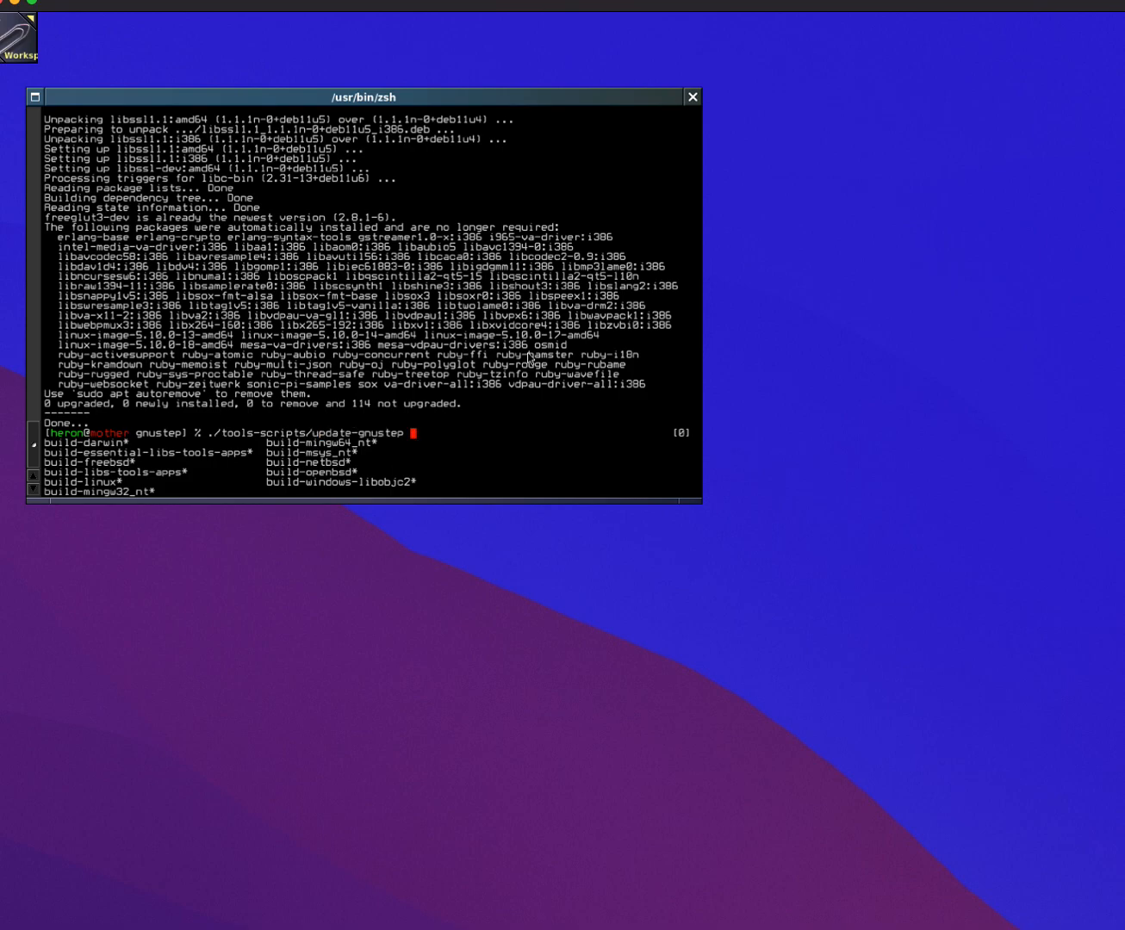
Step: Add the compiler arguments clang-9 clang++-9, then drop the command and return to a fresh prompt
{"action": "type", "text": "clang"}
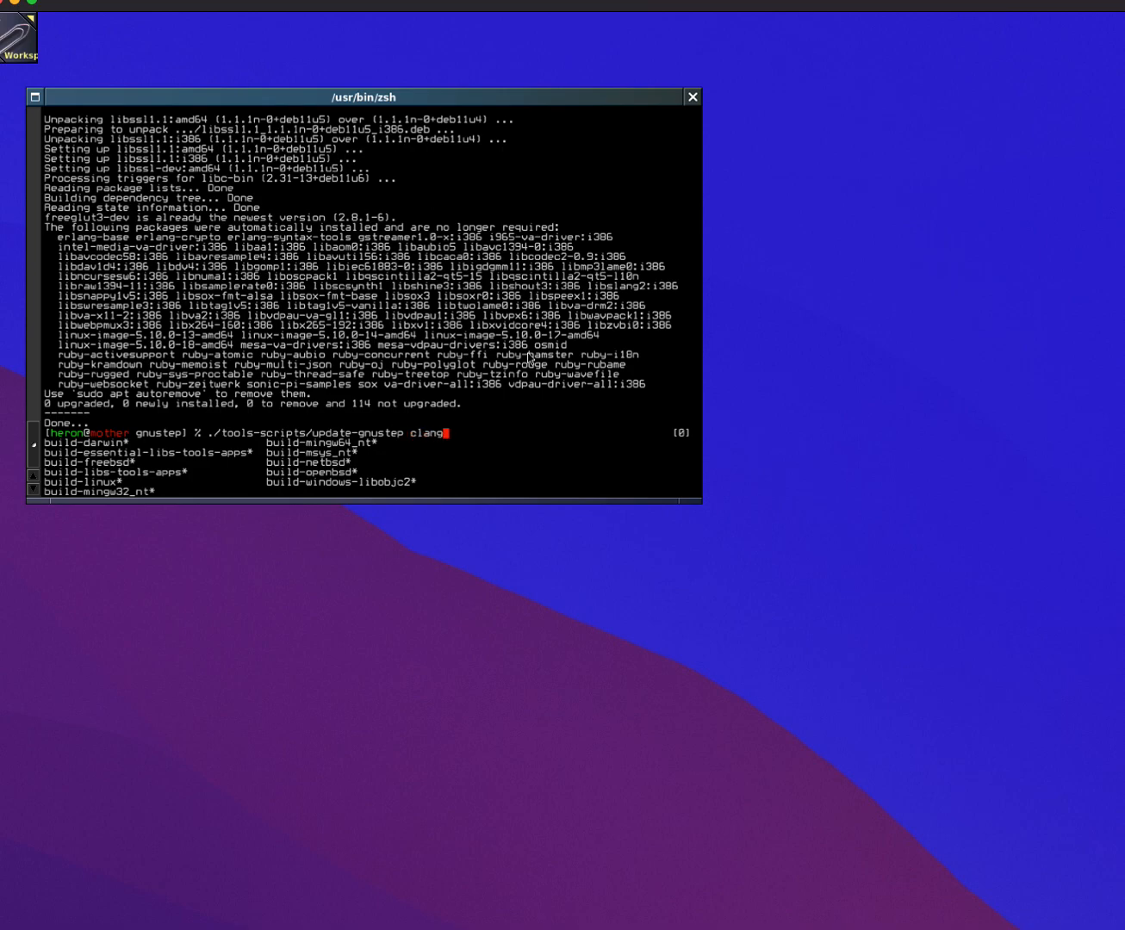
{"action": "type", "text": "-9 l"}
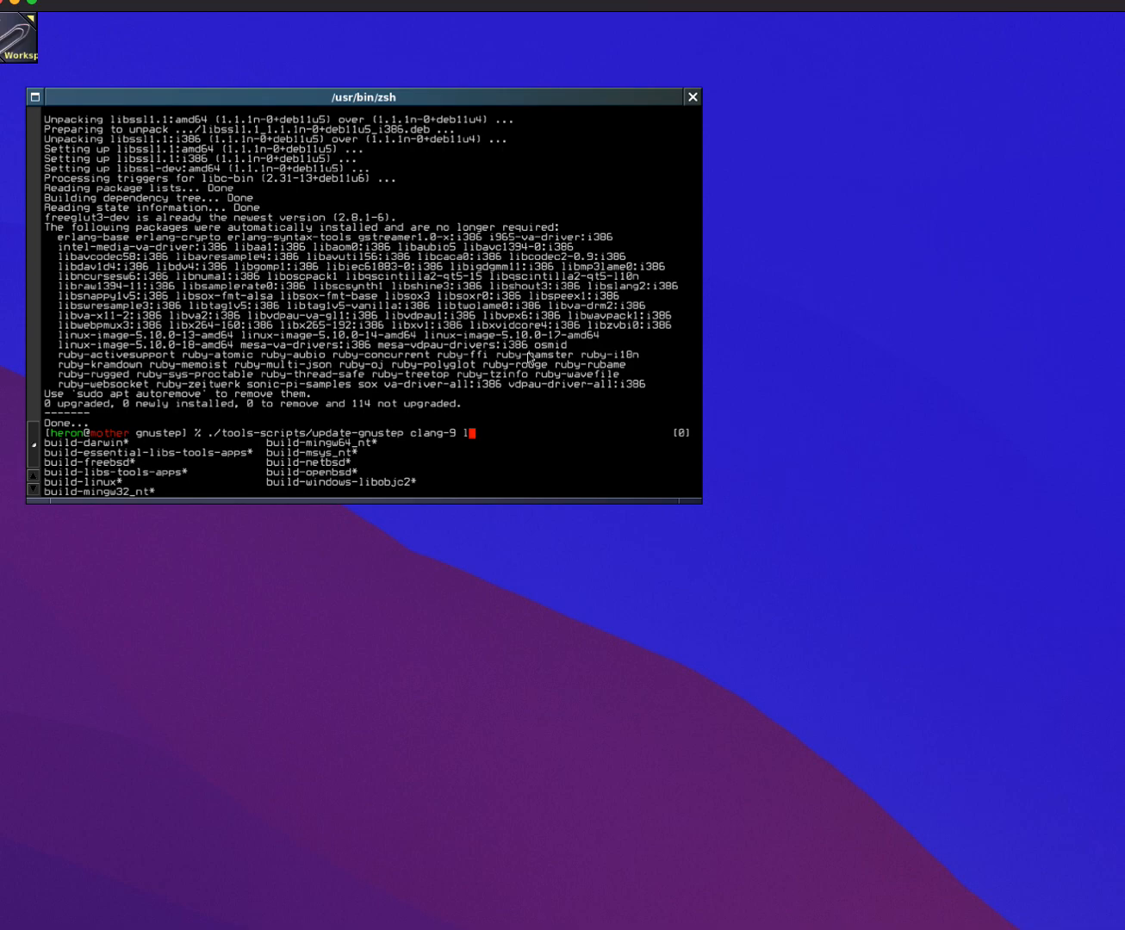
{"action": "type", "text": "lang++"}
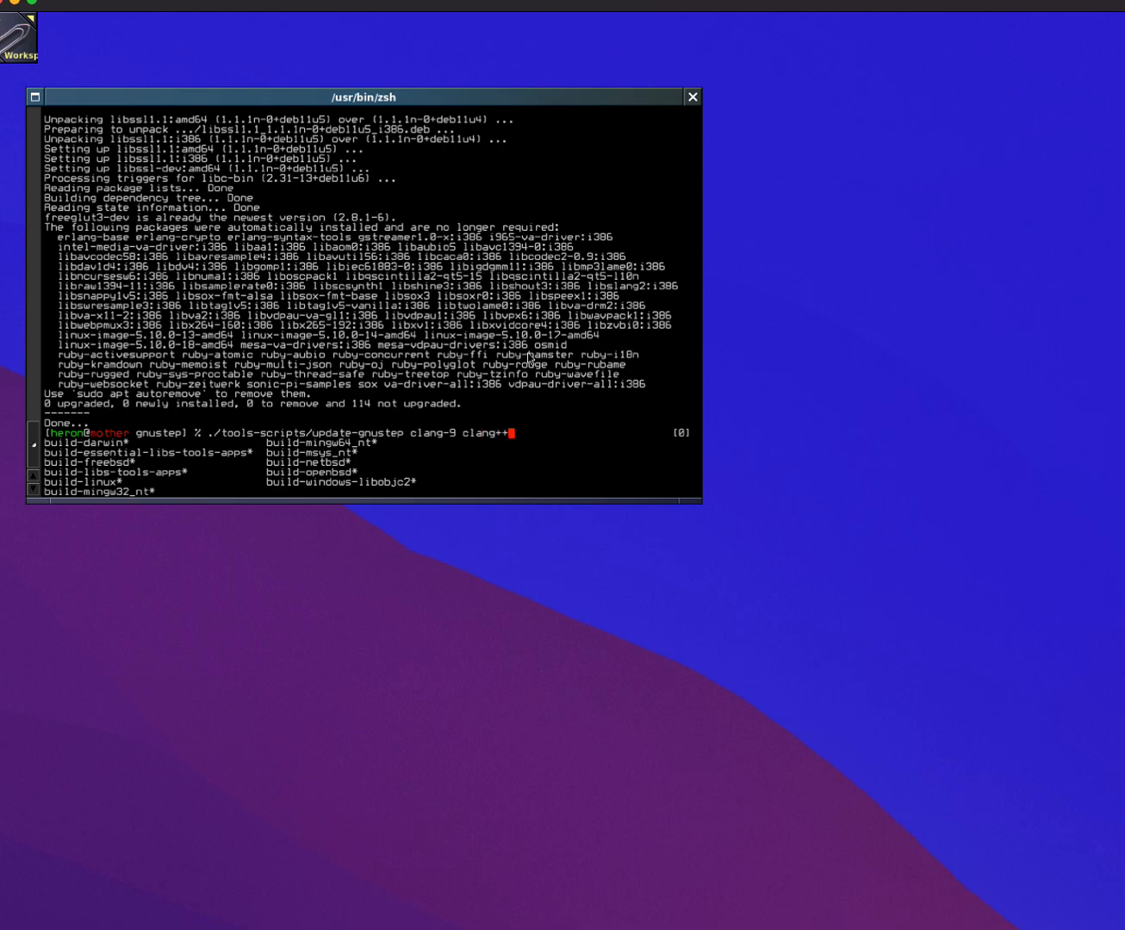
{"action": "type", "text": "-9"}
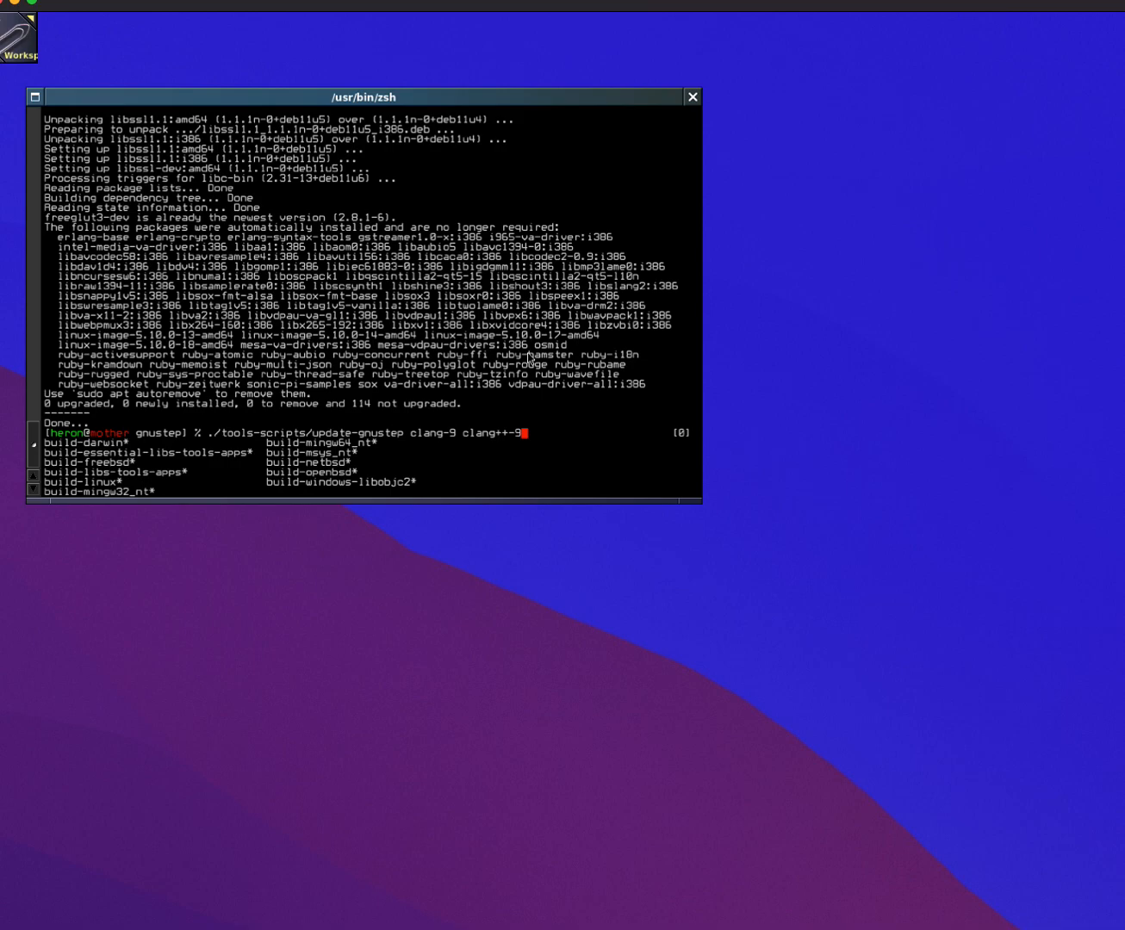
{"action": "key", "text": "Return"}
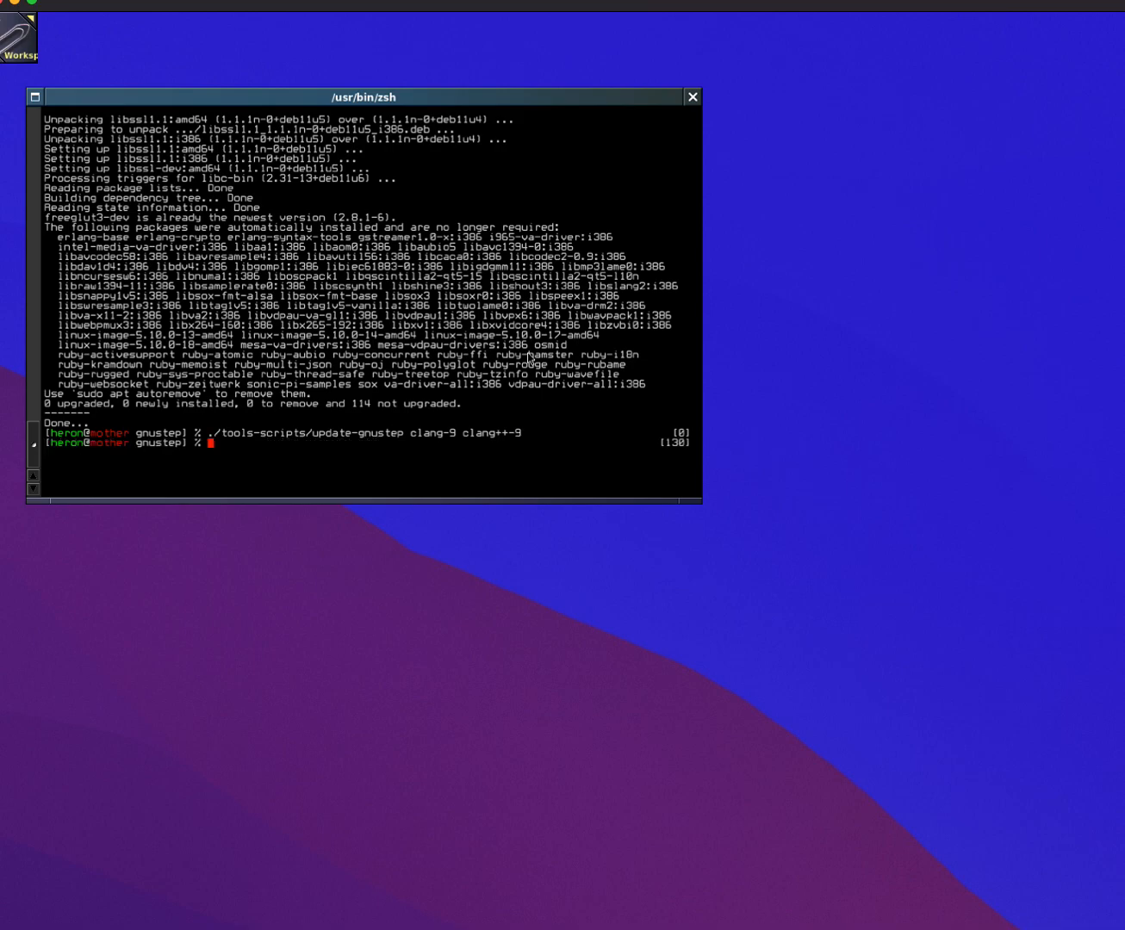
Step: Run clang -v showing Debian clang 11.0.1, then type and discard an ls -ltr listing
{"action": "type", "text": "ckang -v"}
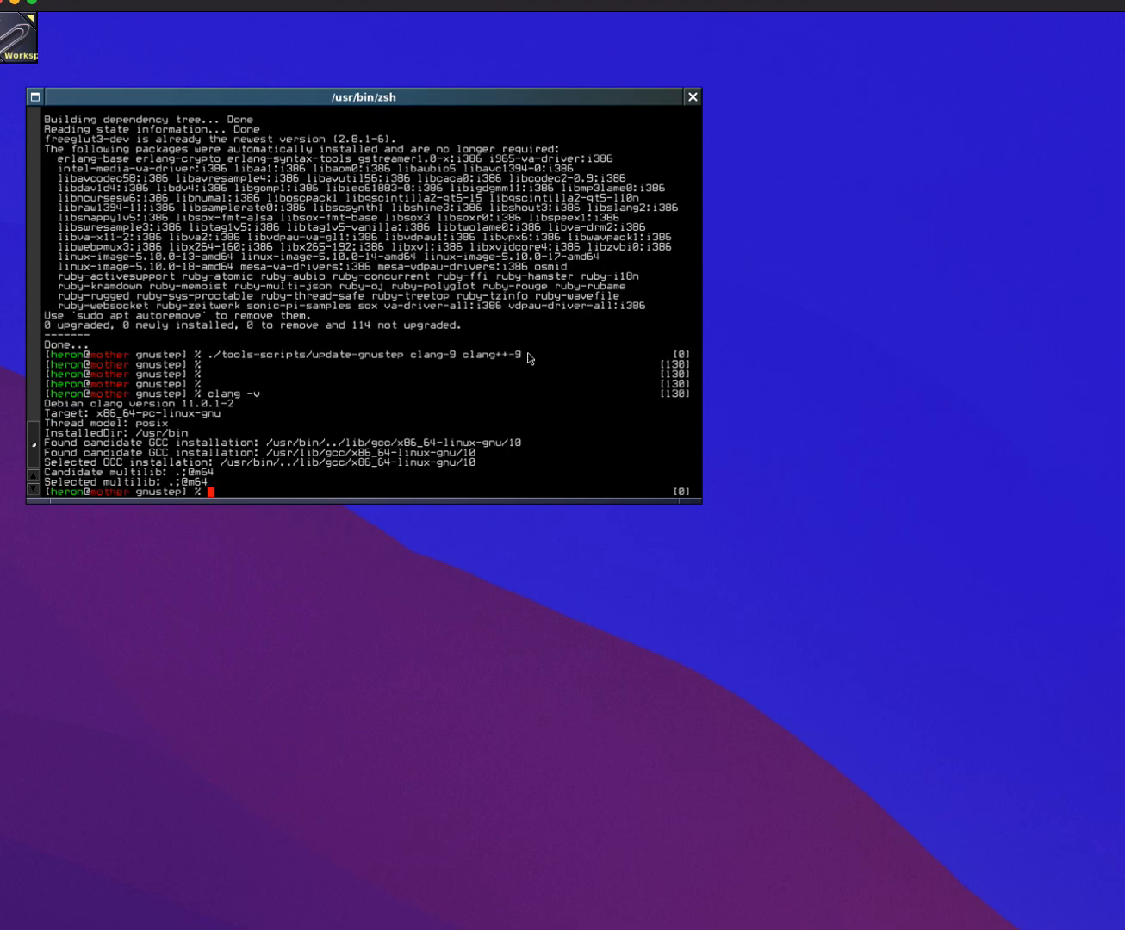
{"action": "type", "text": "ls -ltr"}
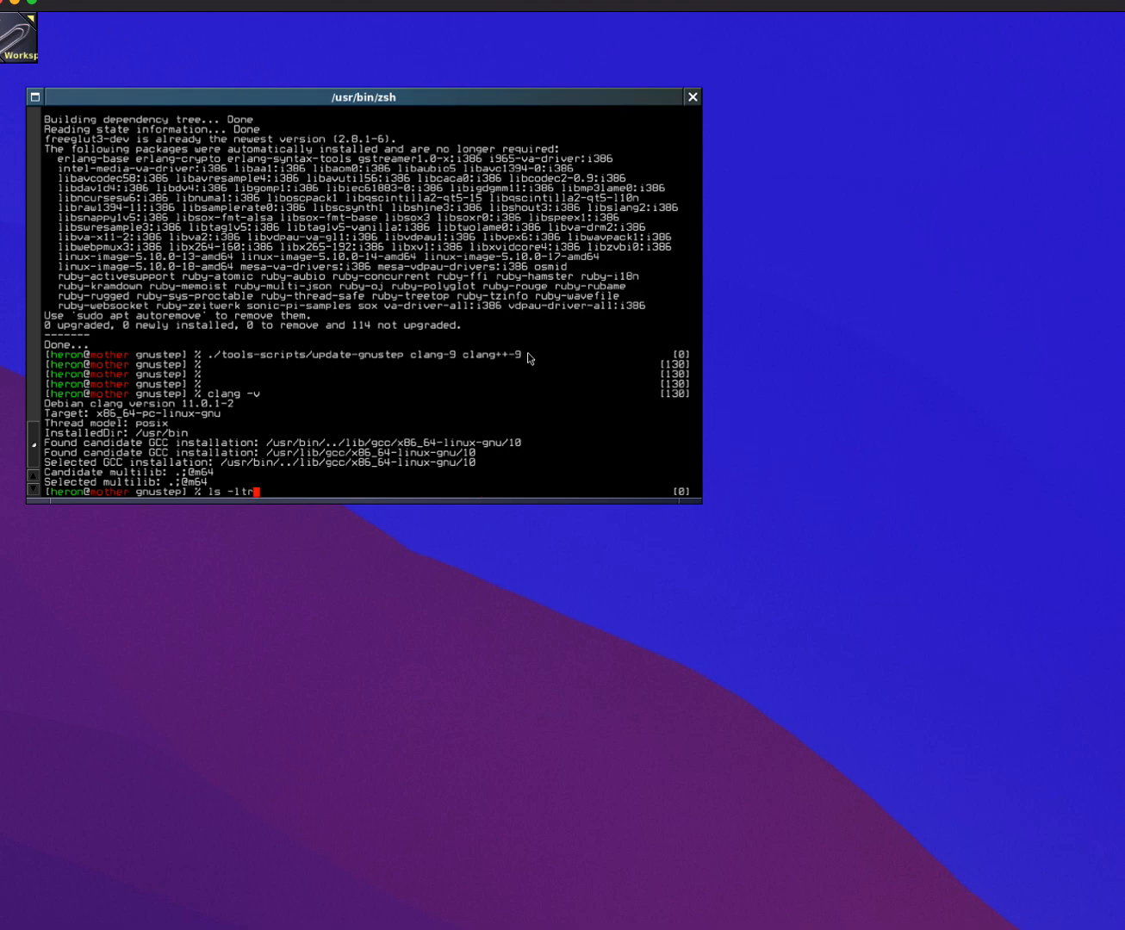
{"action": "key", "text": "BackSpace"}
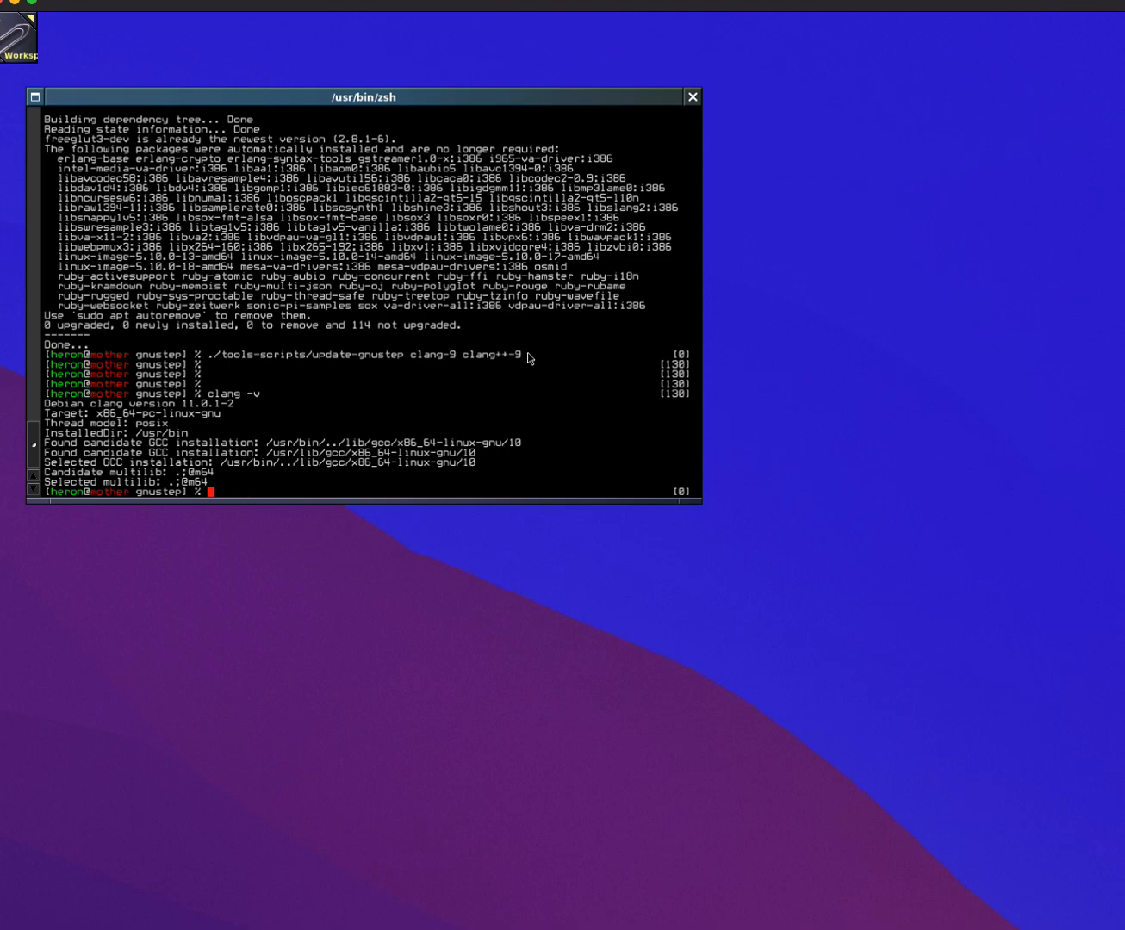
Step: Retype ./tools-scripts/update-gnustep clang-9 clang++ at the prompt
{"action": "type", "text": ".too"}
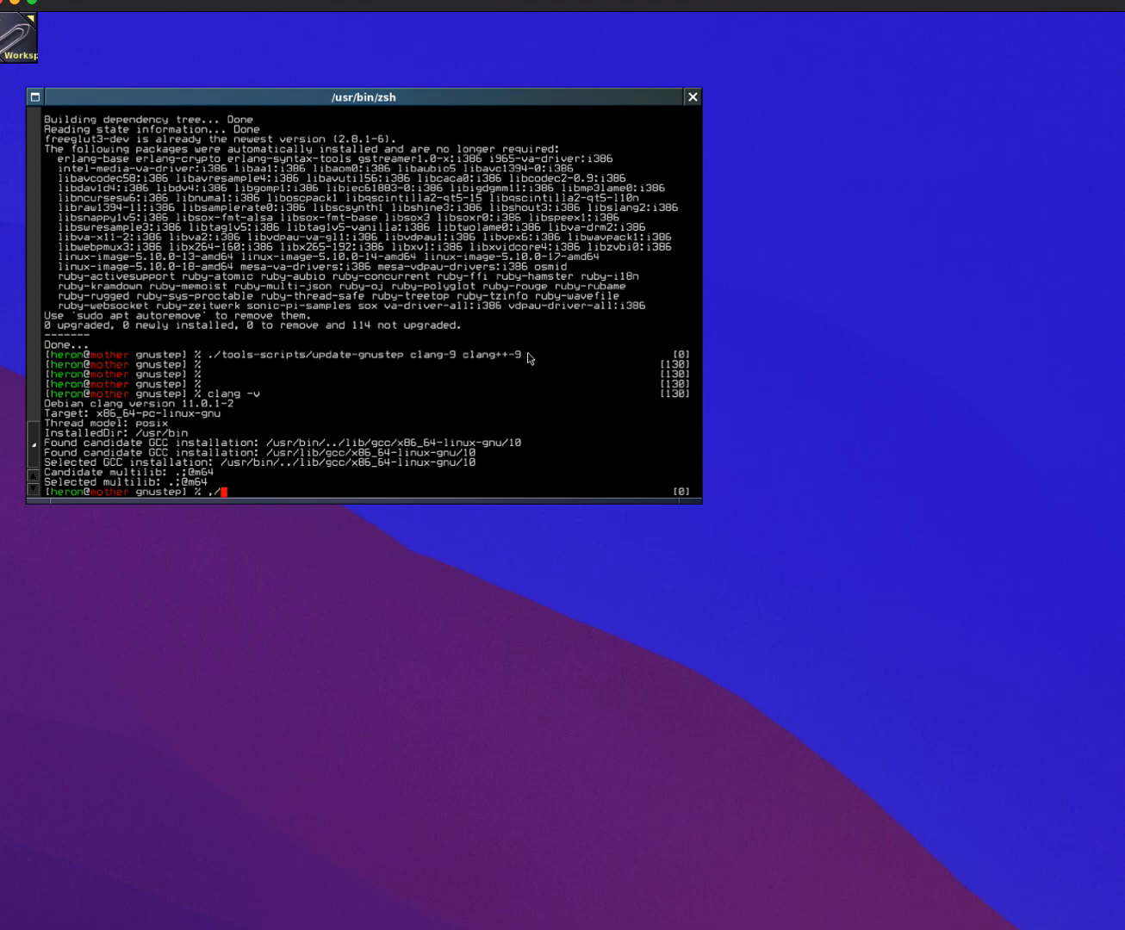
{"action": "type", "text": "./tools-scripts/"}
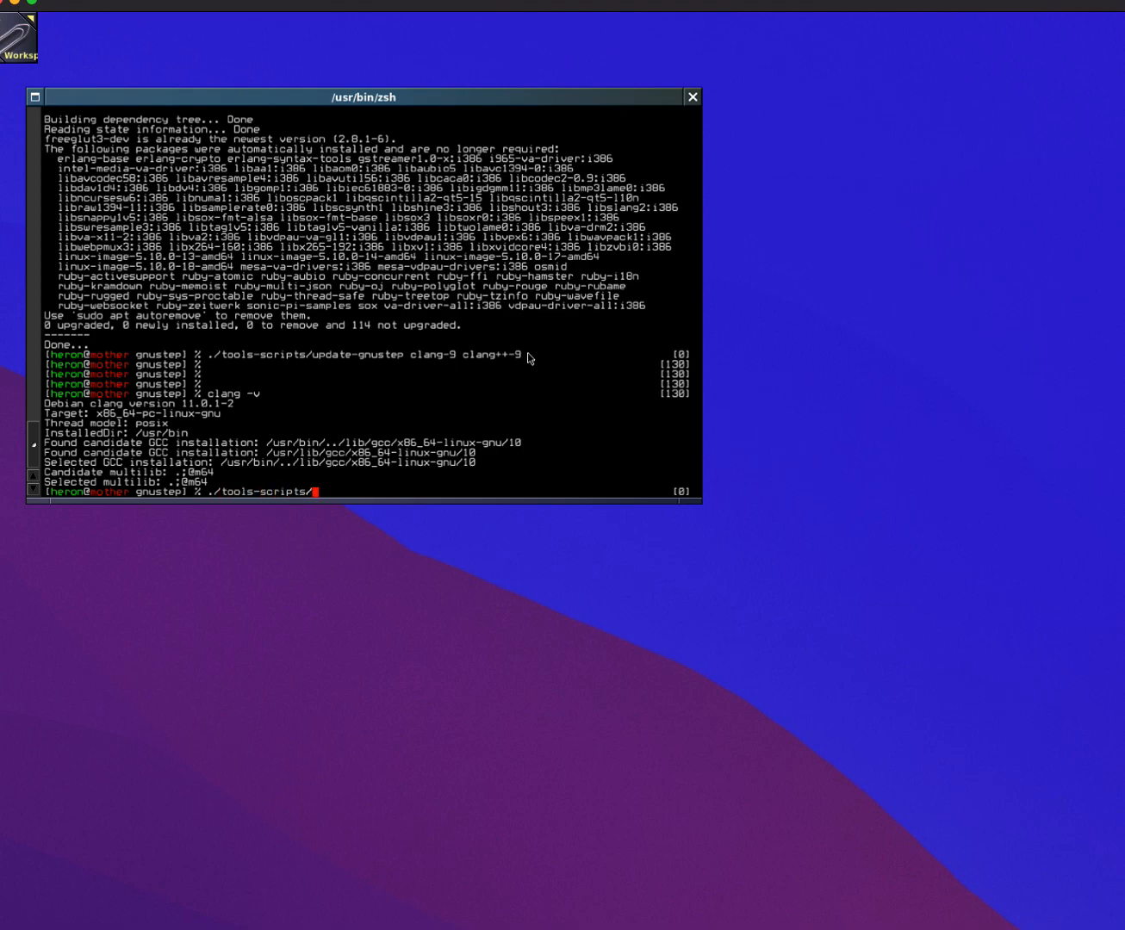
{"action": "type", "text": "update-gnustep"}
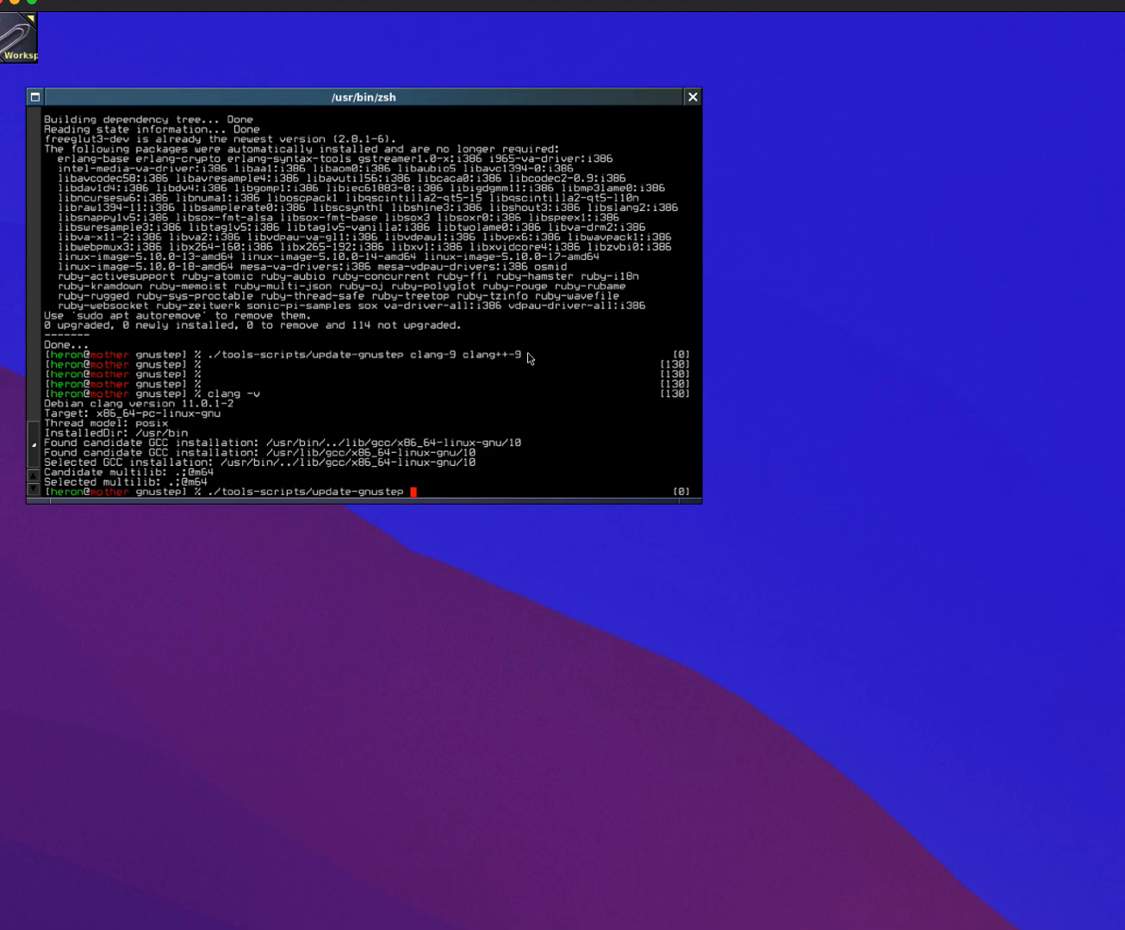
{"action": "type", "text": "clang"}
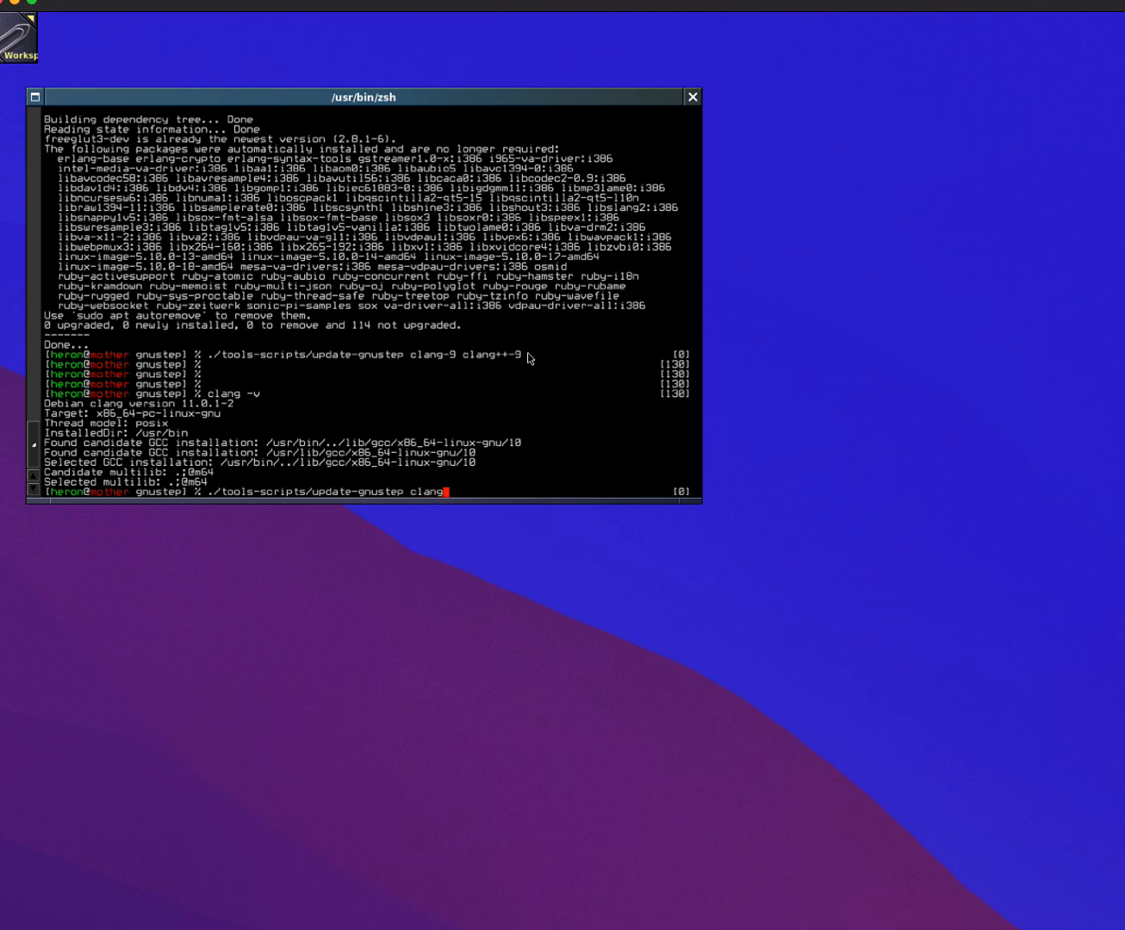
{"action": "type", "text": "-9"}
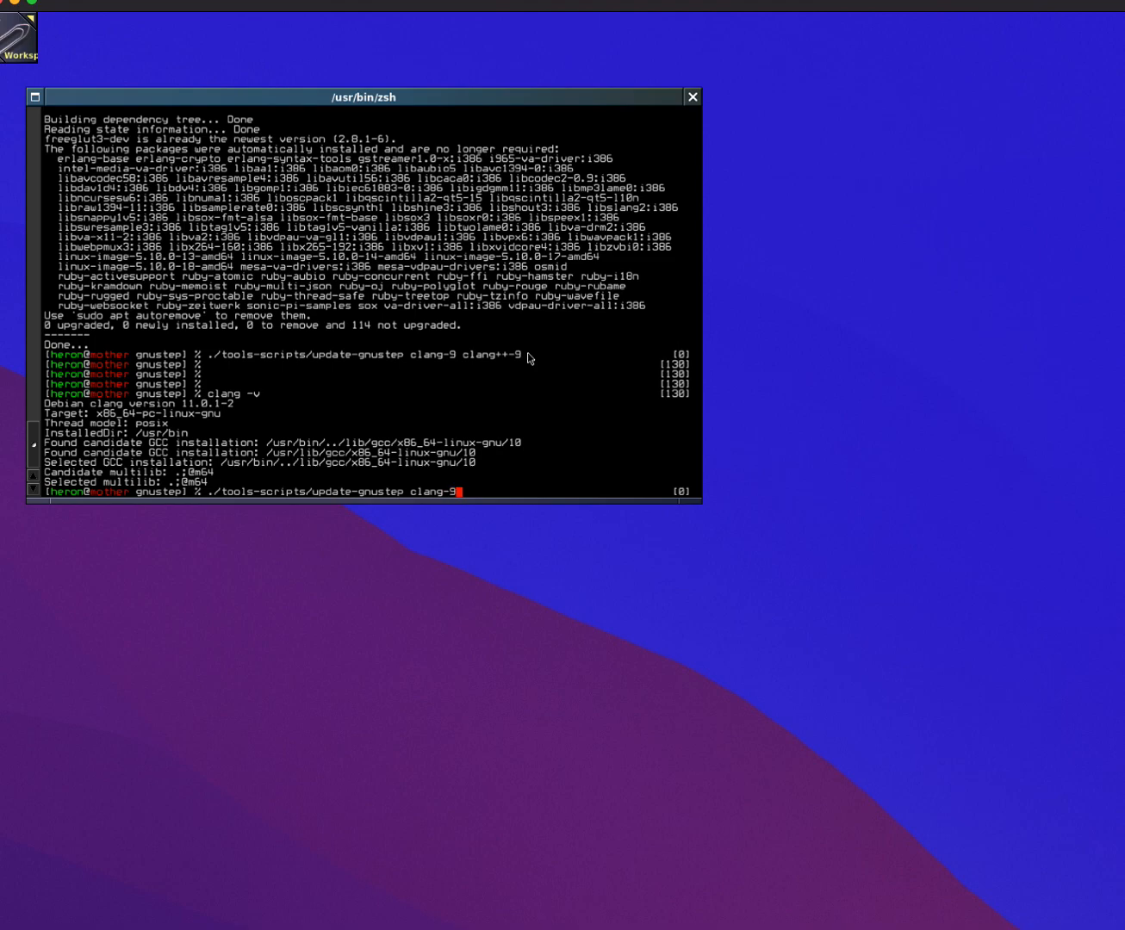
{"action": "type", "text": "clang+"}
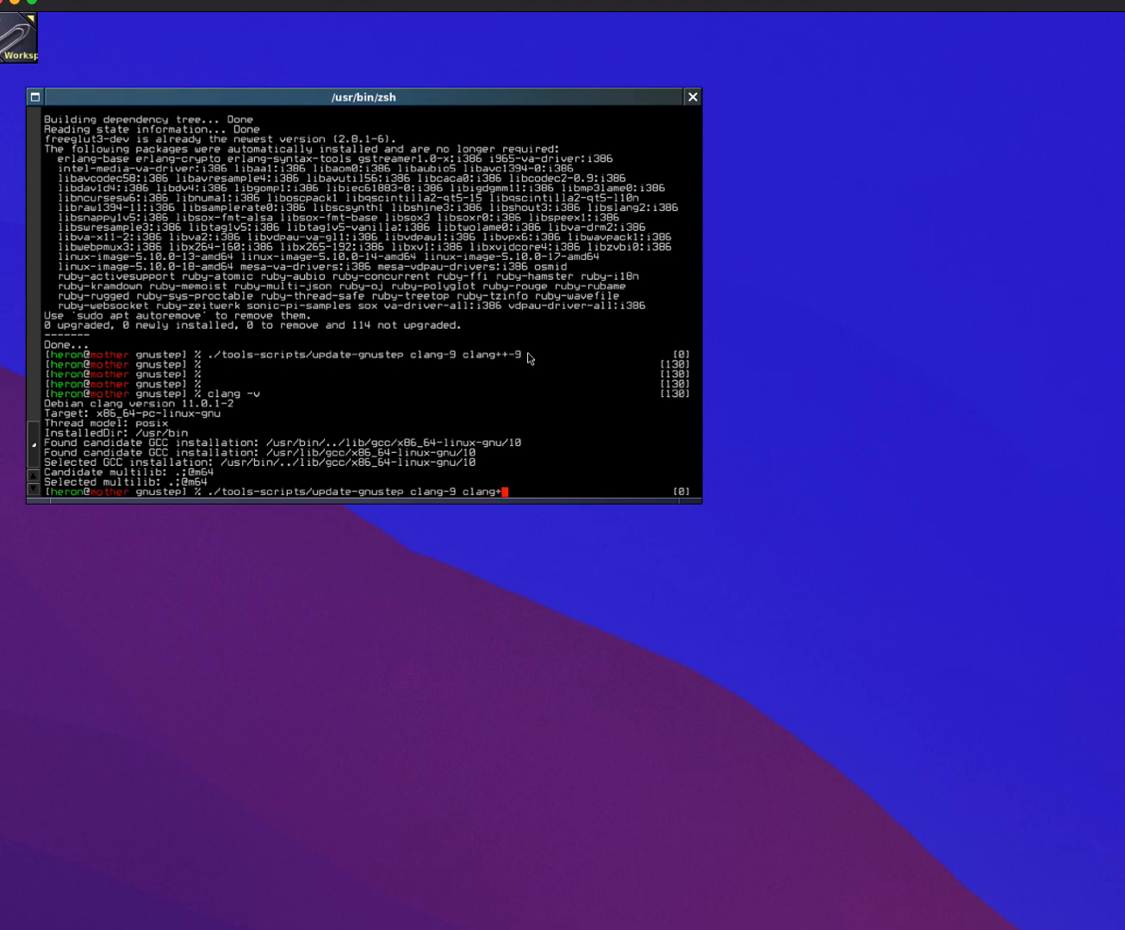
{"action": "type", "text": "+"}
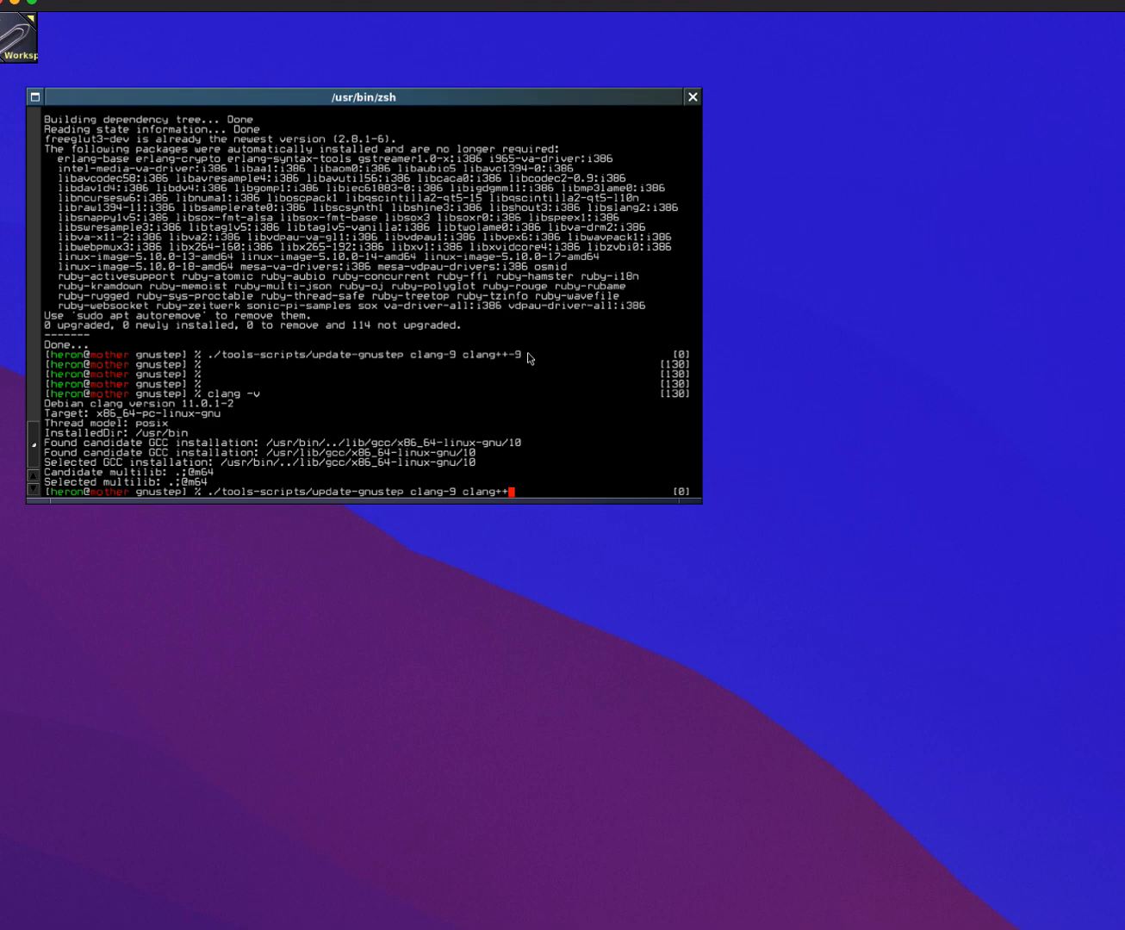